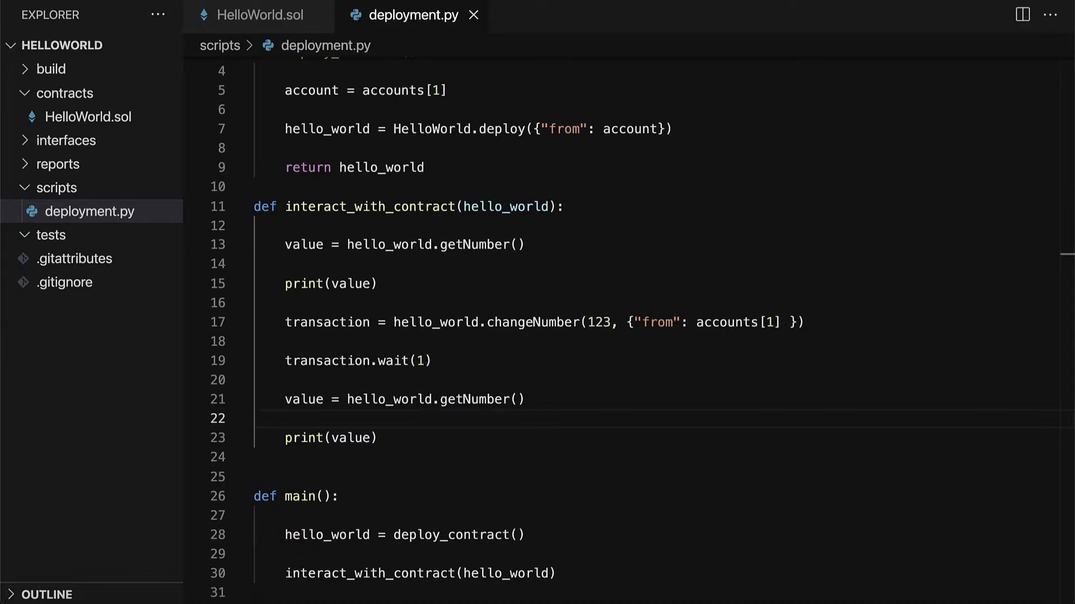
- Create test_hello_world.py in the tests folder and open it for editing
click(50, 235)
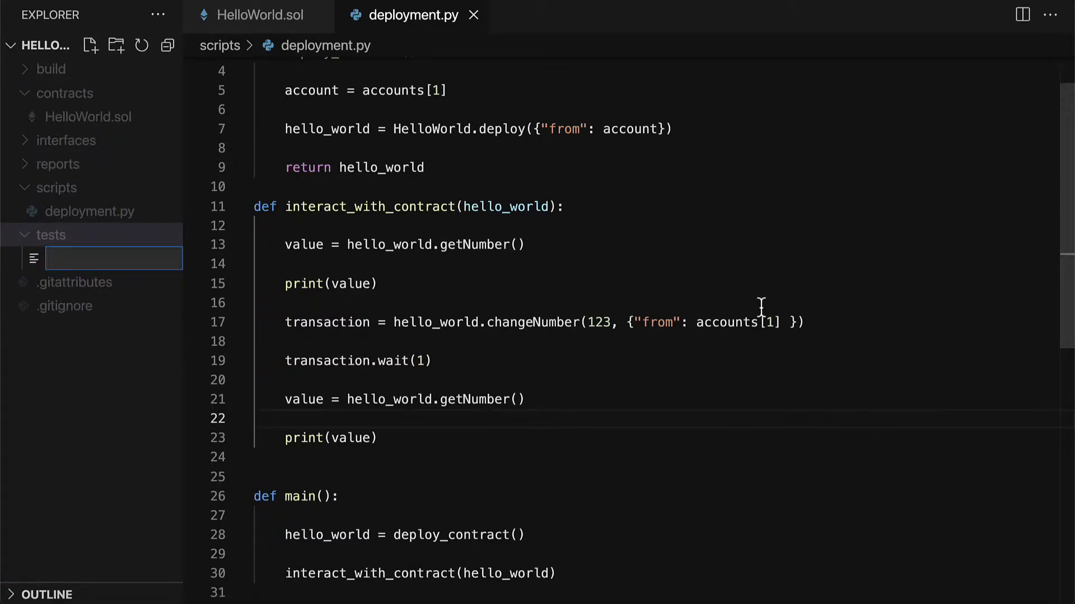
text(test_he)
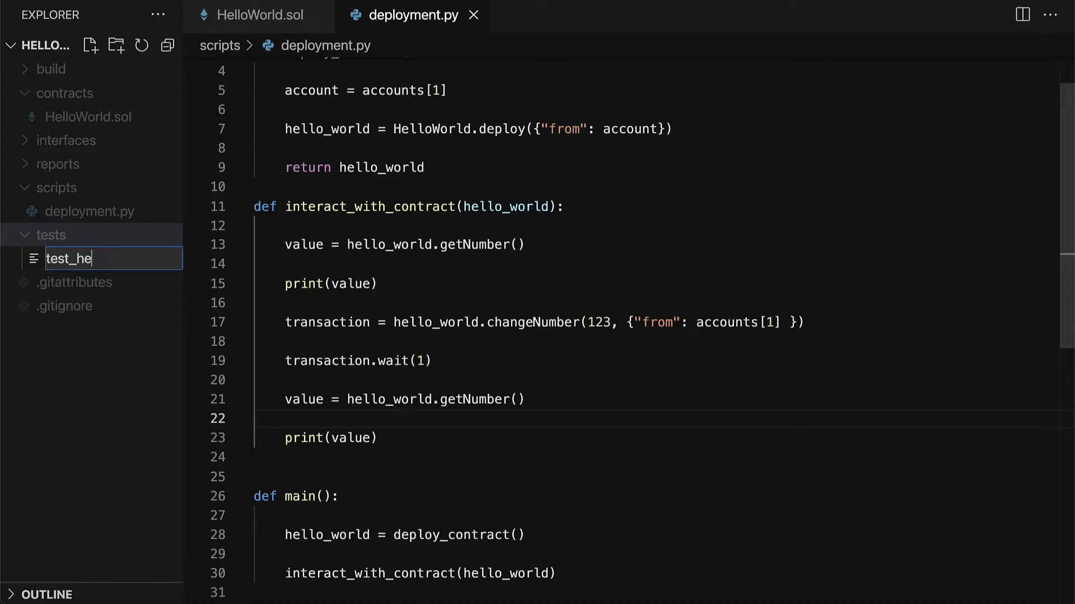
key(Escape)
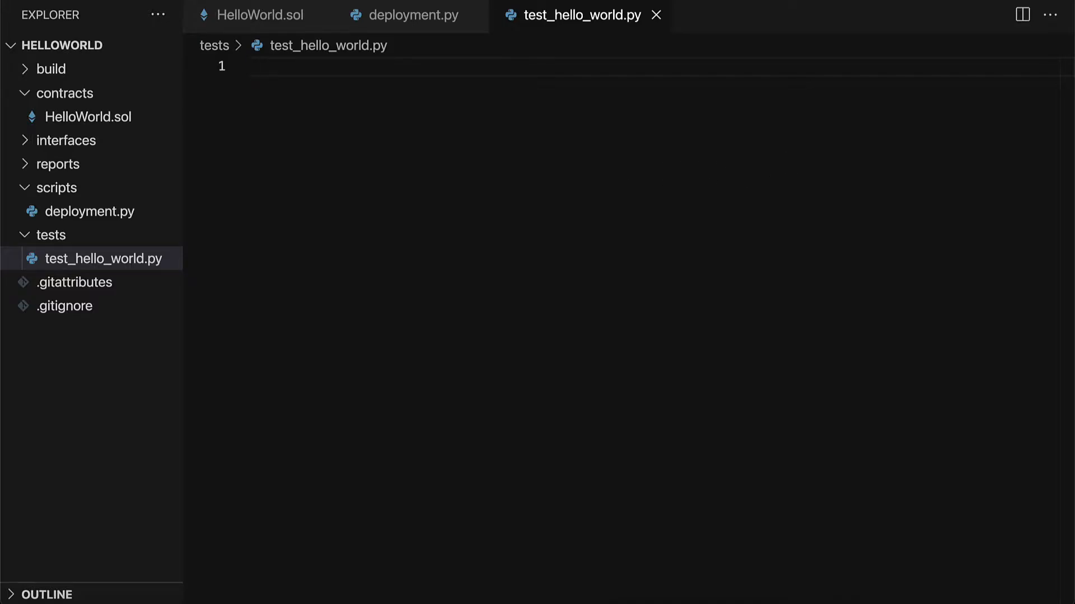
- Define test_deployment() with 'from brownie import HelloWorld' above it
text(def)
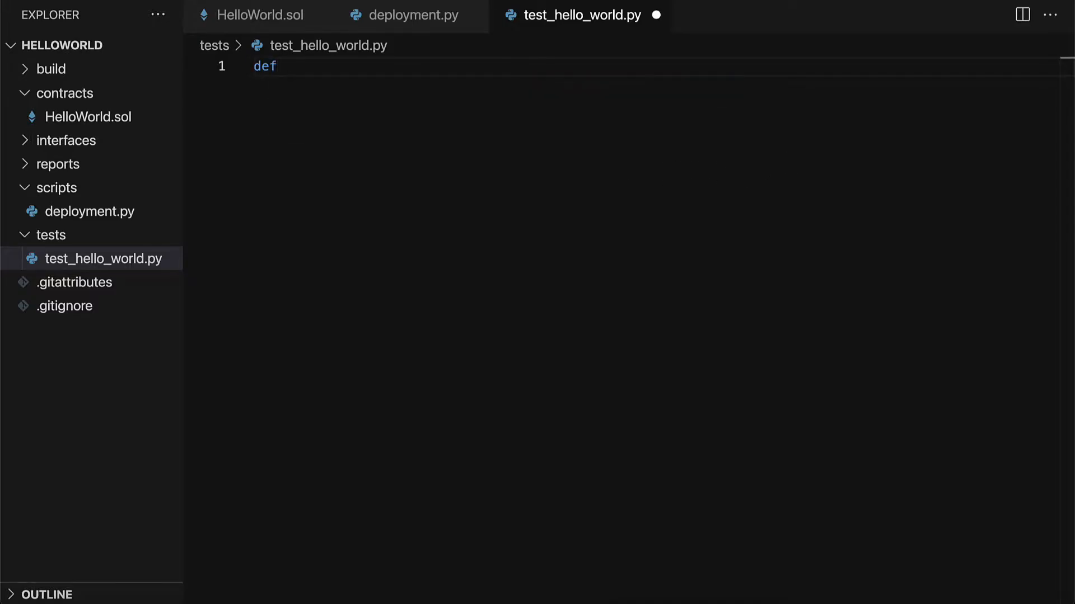
text(test_d)
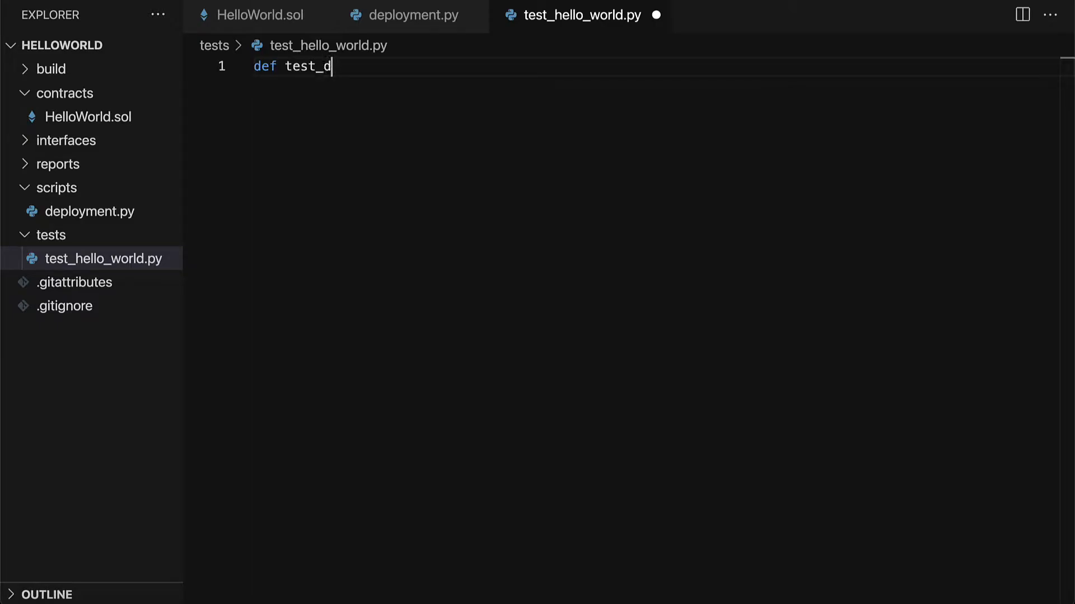
text(eployment():)
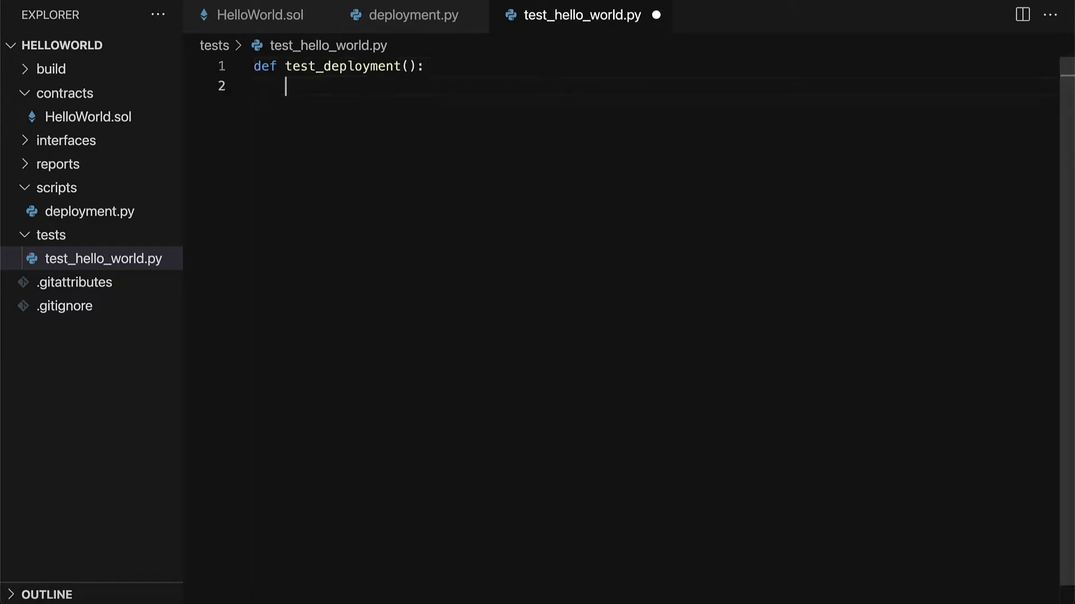
key(enter)
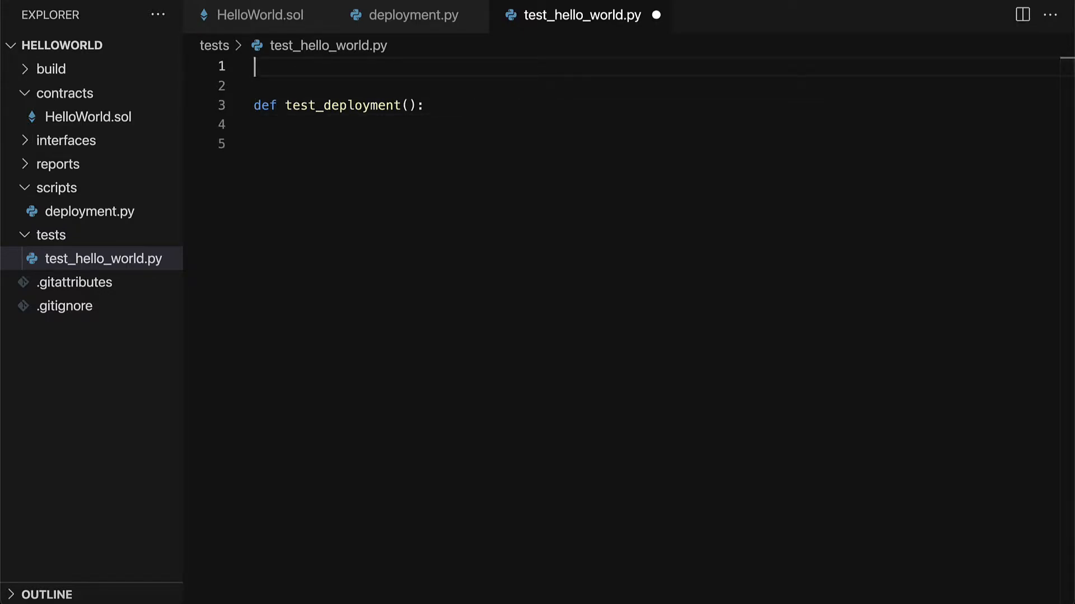
text(from brownie)
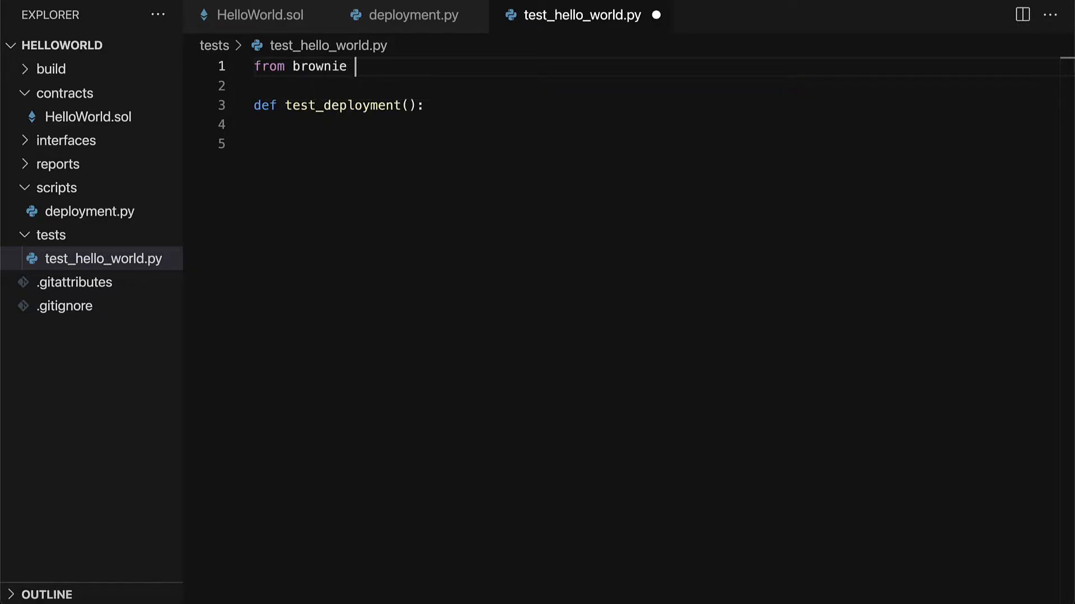
text(import HelloWorld)
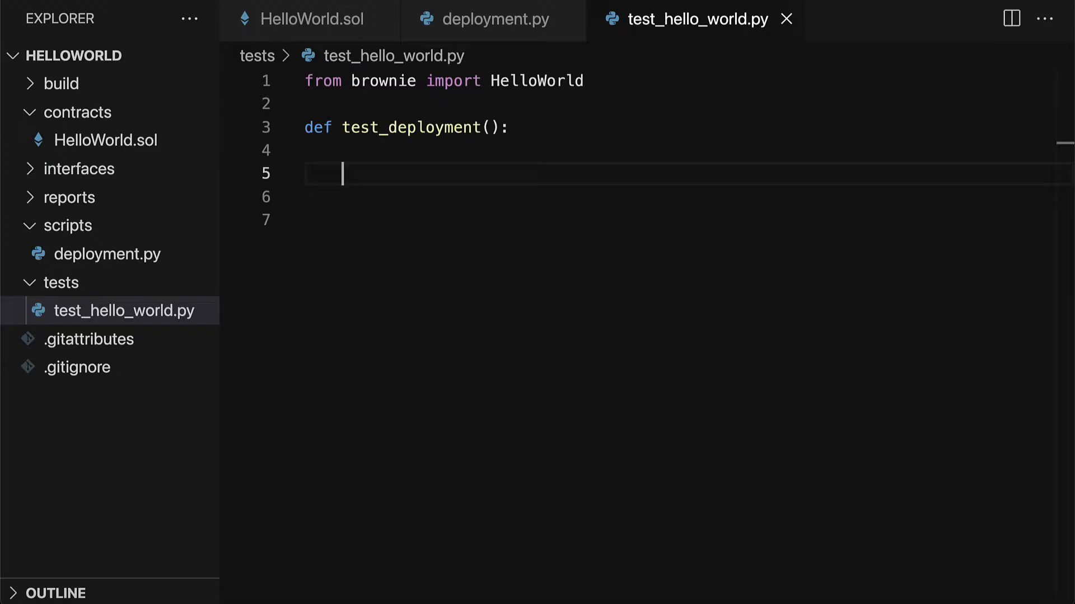
- Import accounts too, set account = accounts[0] and hello_world = HelloWorld.deploy({"from": account}), and save
text(HelloWorld.deploy({"fro)
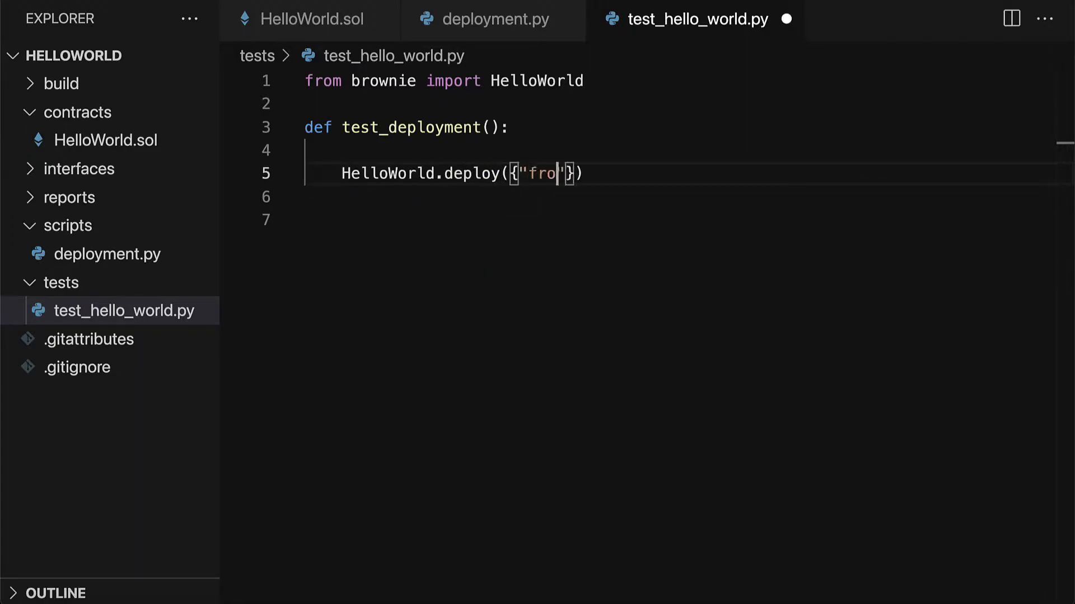
text(m": account)
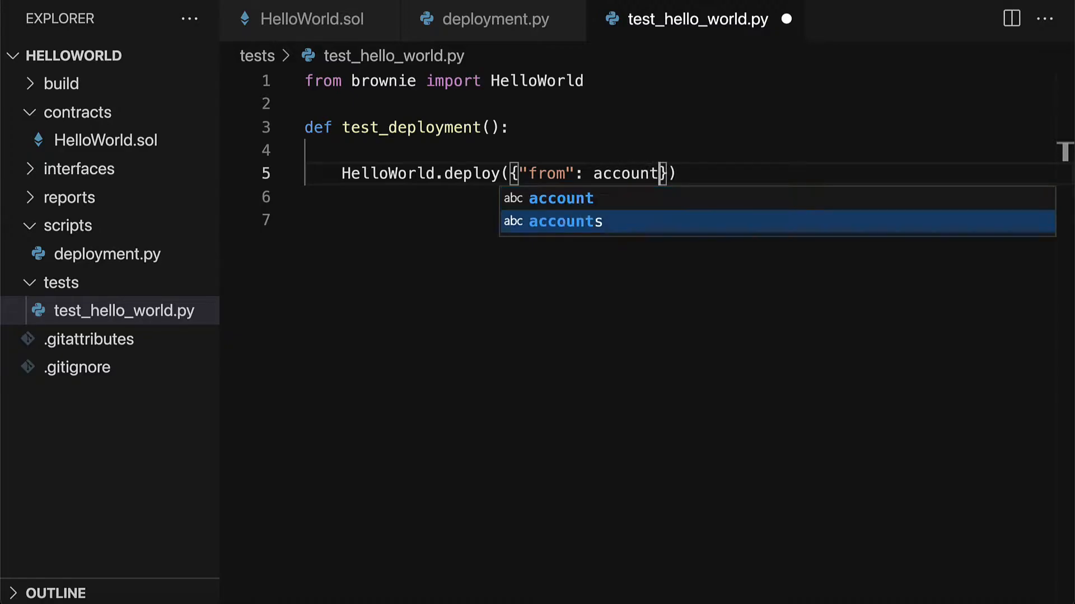
click(586, 81)
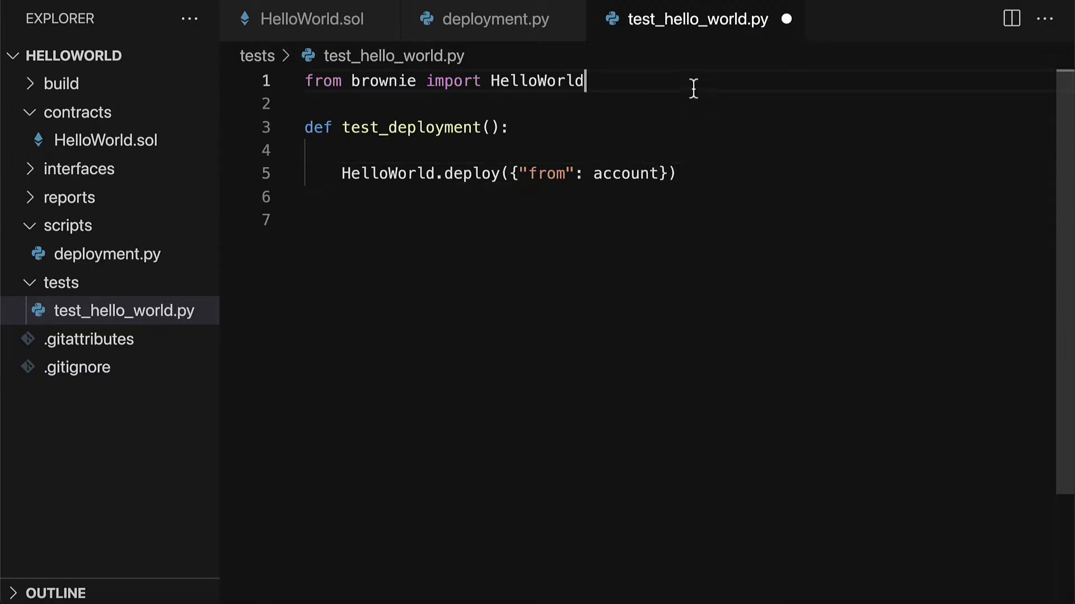
text(, accounts)
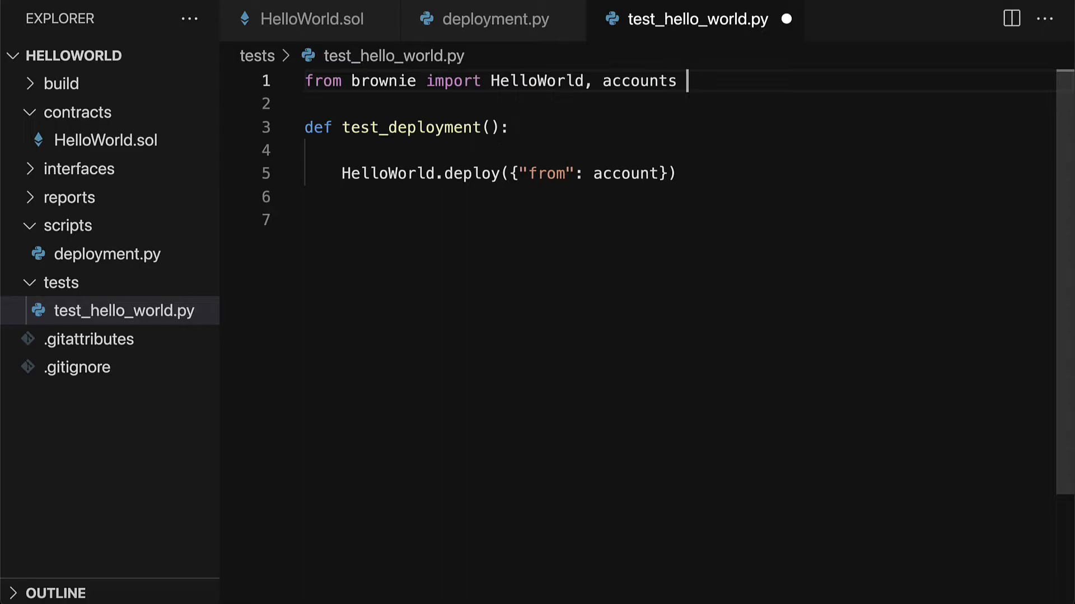
text(account = accounts[0)
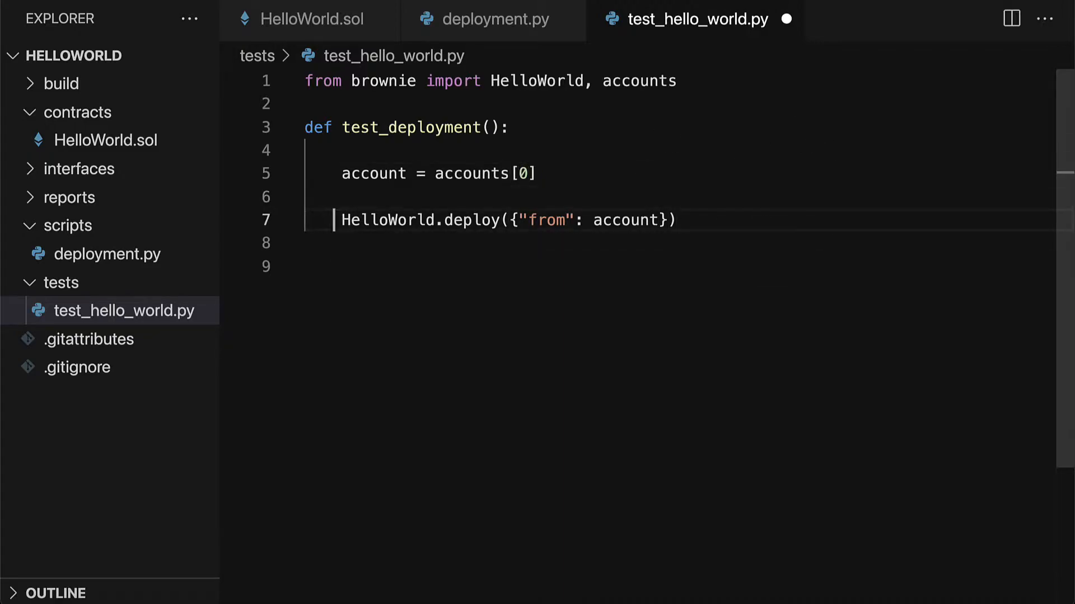
text(hello_world)
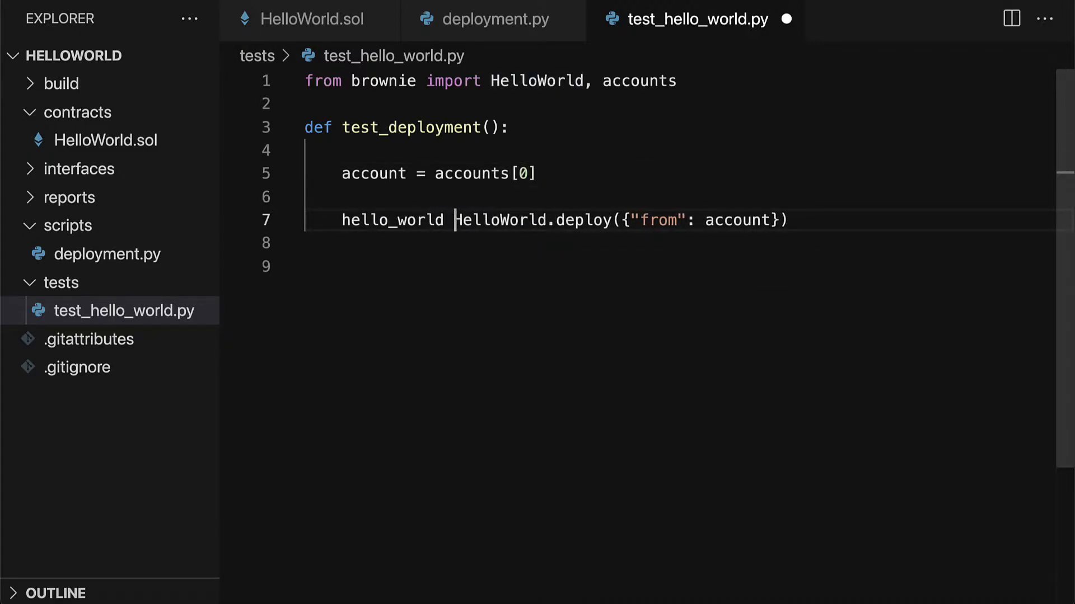
text(=)
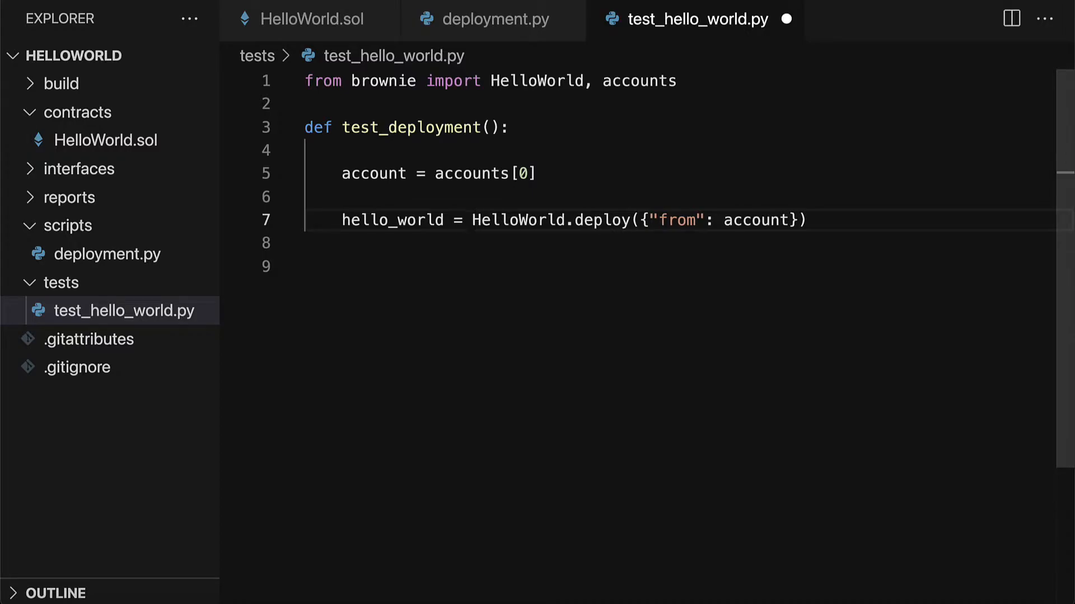
key(Enter)
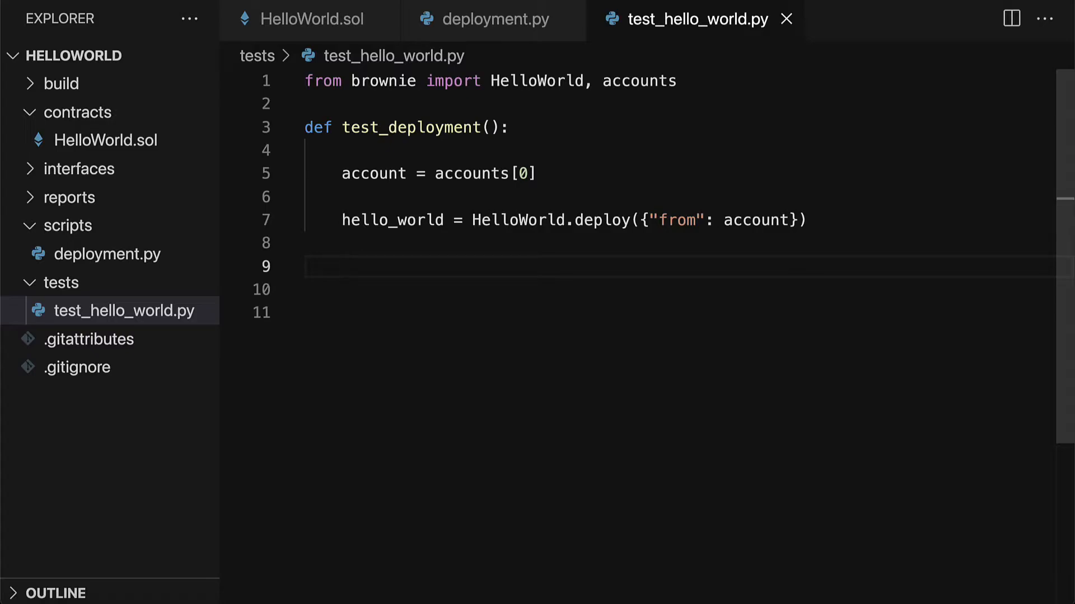
- Add value = hello_world.getNumber() and assert value == 0, then move to the terminal
text(value = hello_world.)
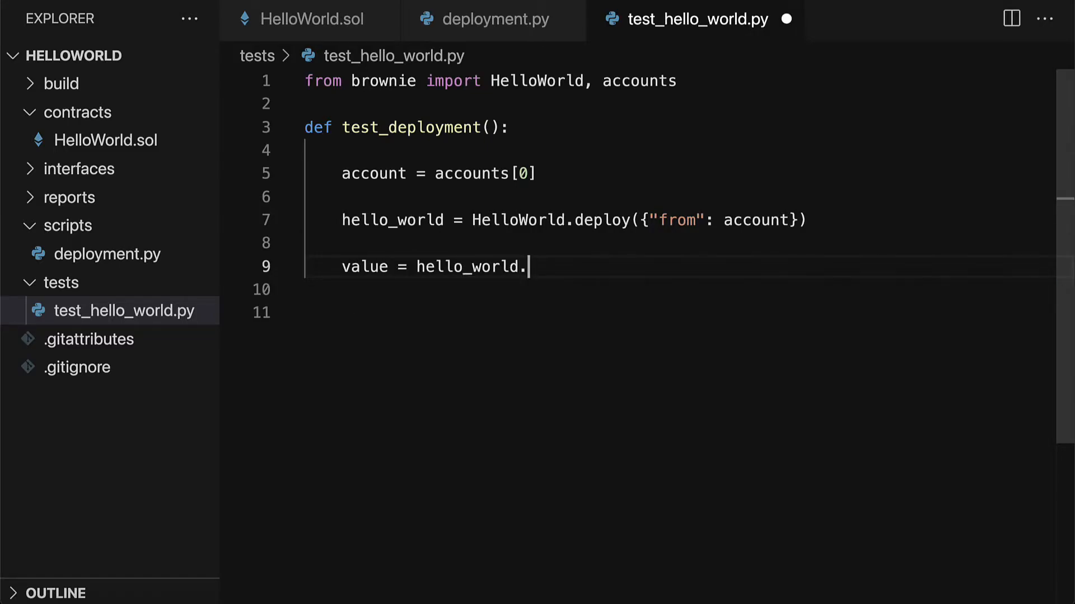
text(getNumber())
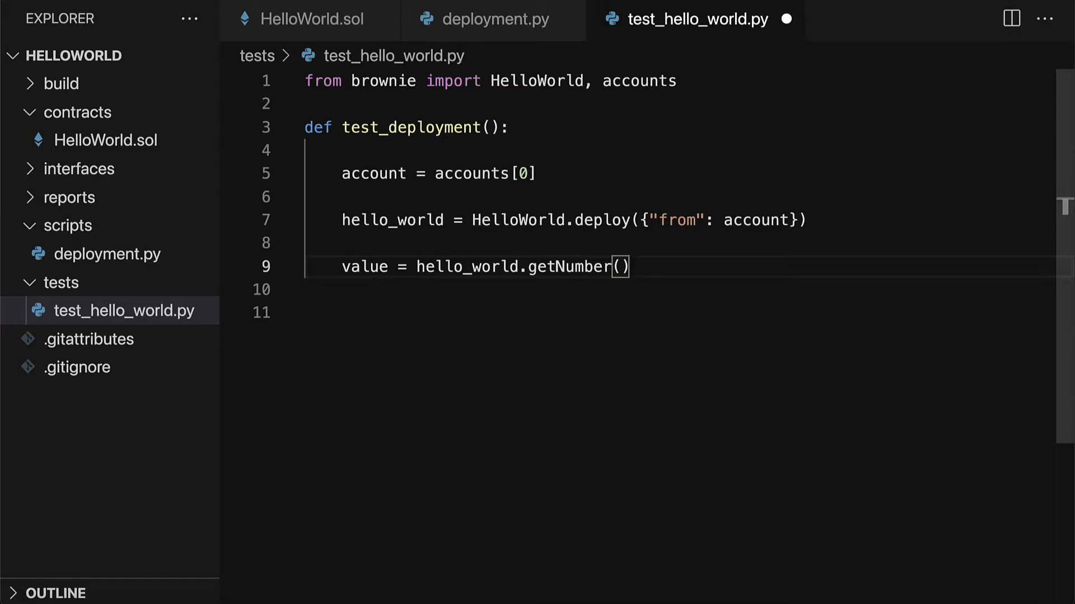
key(Enter)
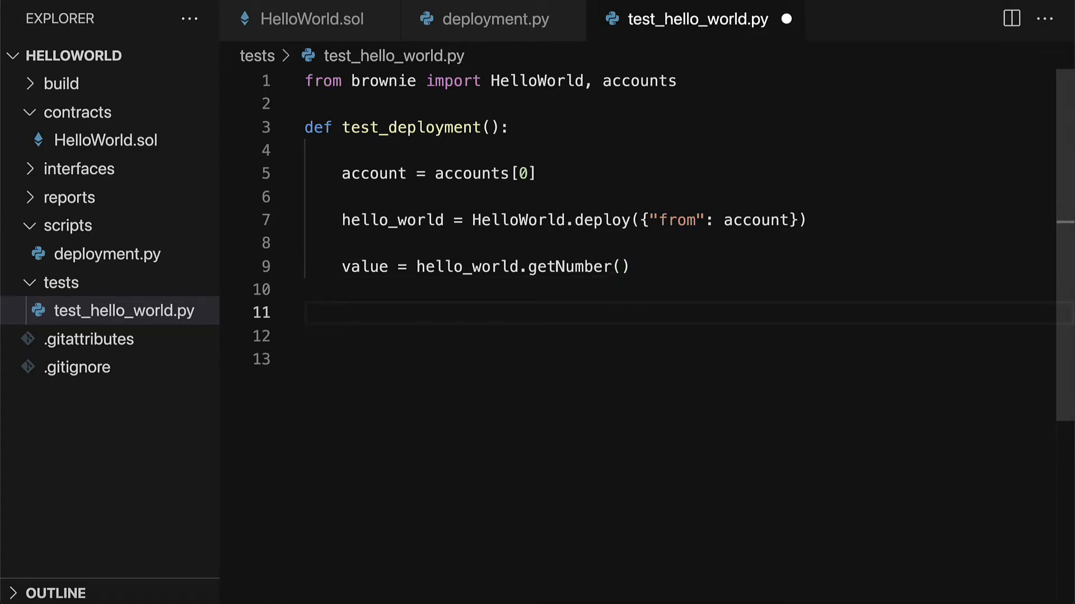
text(assert valu)
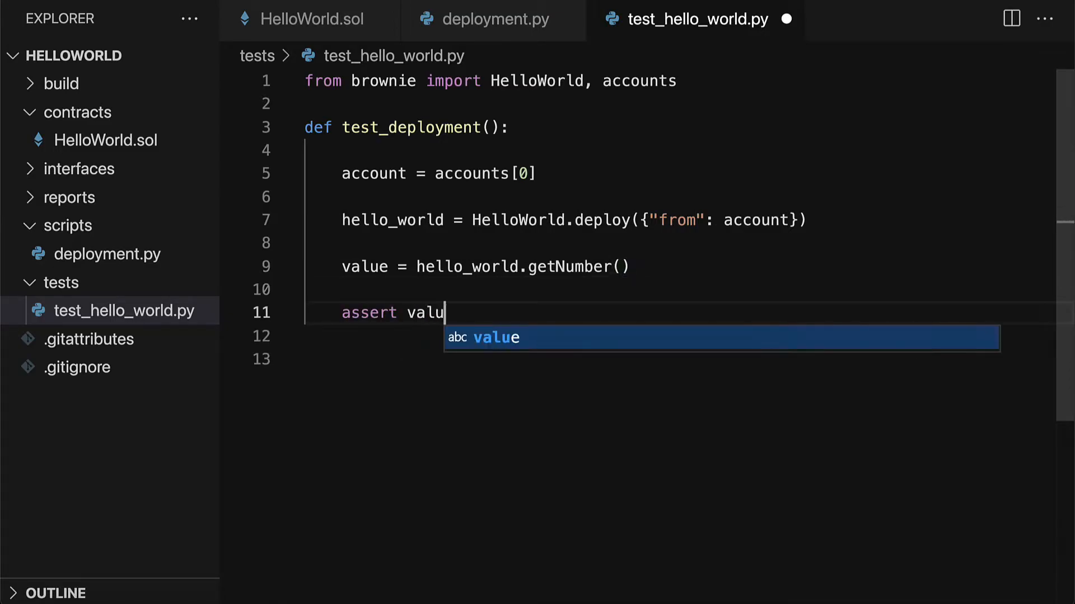
text(e == 0)
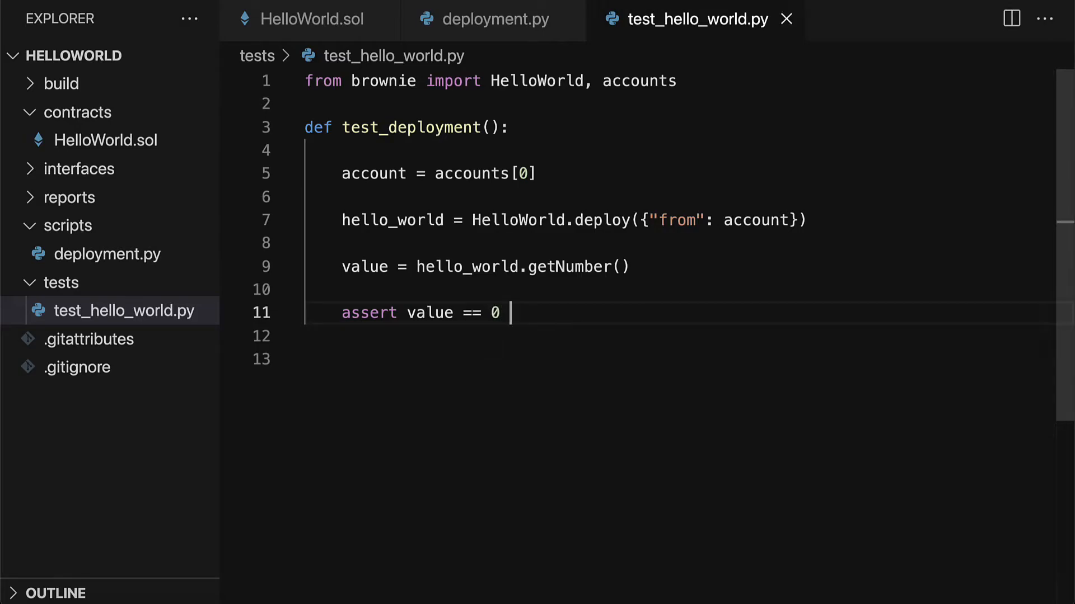
click(343, 266)
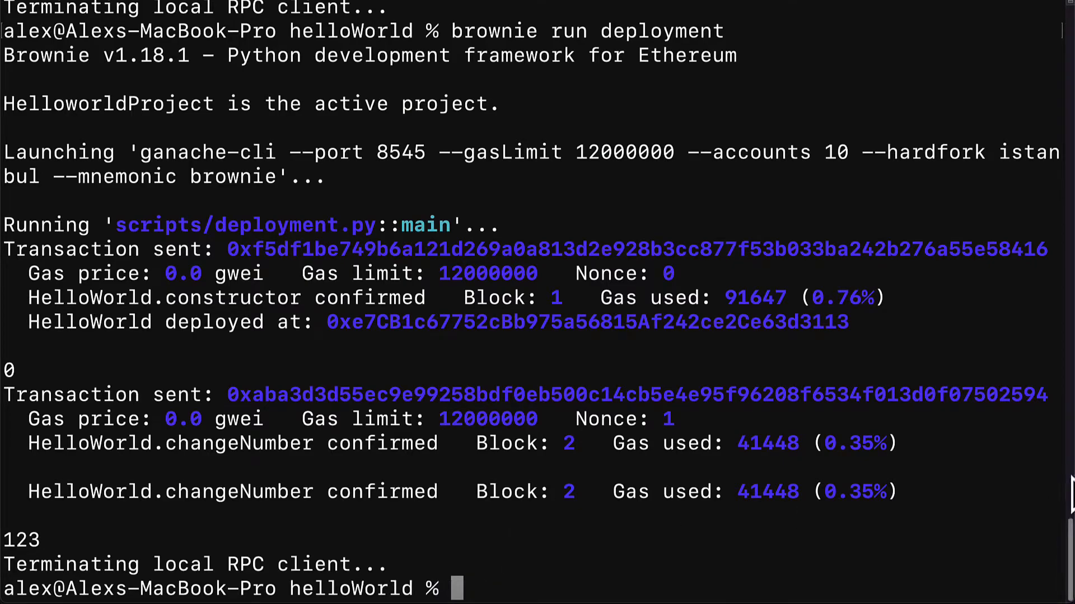
- Run 'brownie test' and review the Python version and project root in the session header
text(brownie test)
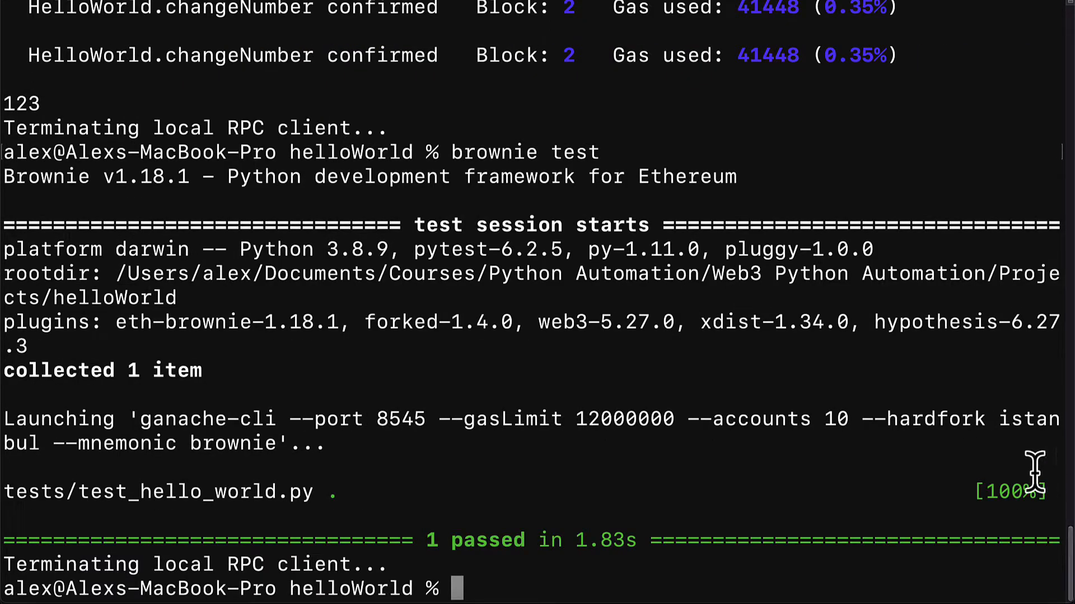
double_click(149, 248)
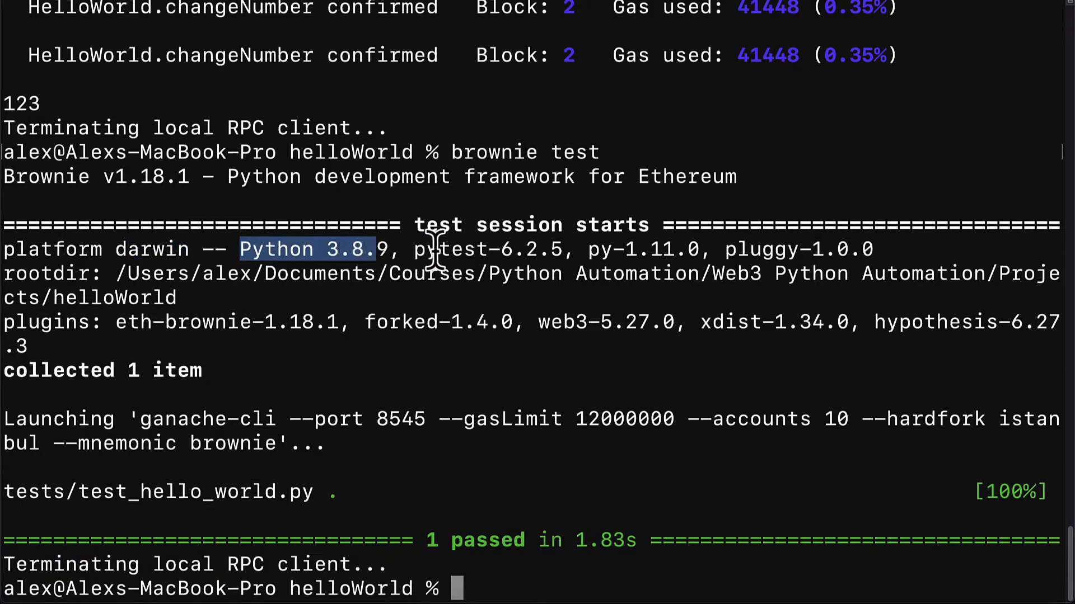
double_click(487, 248)
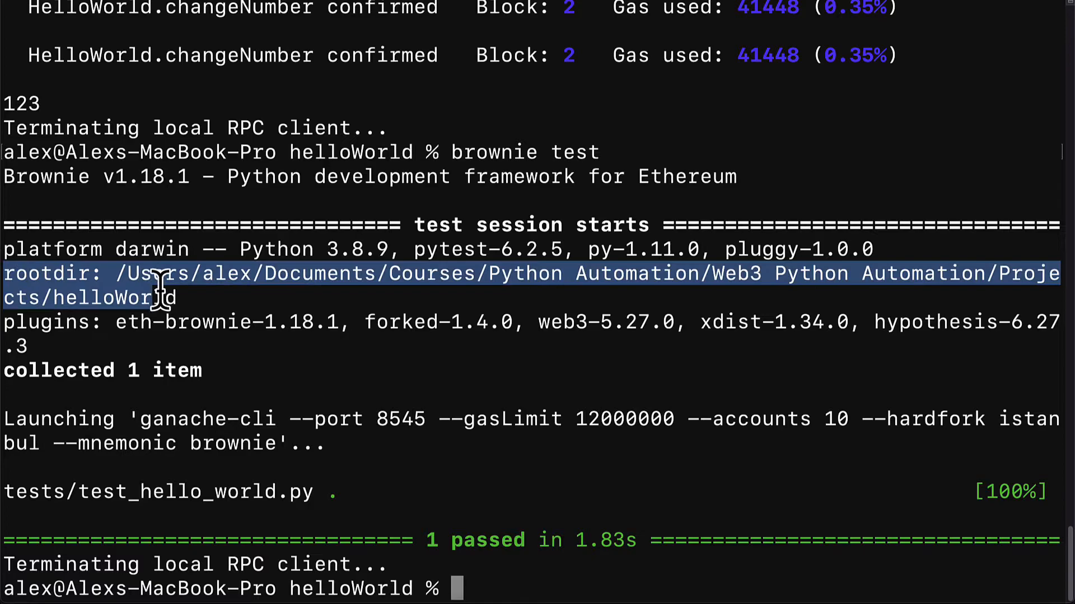
mouse_move(523, 371)
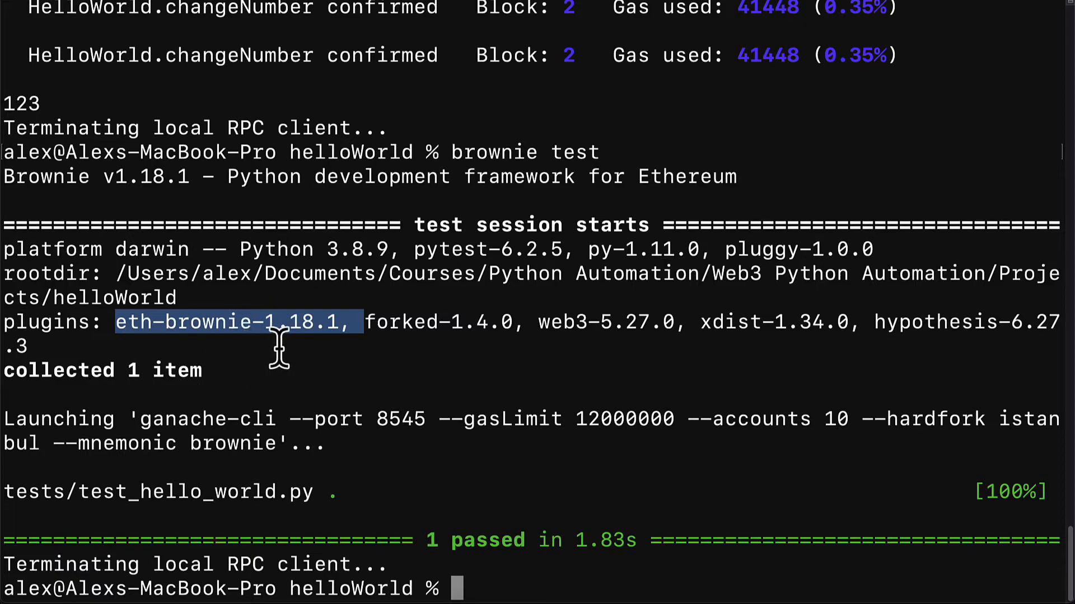
mouse_move(562, 336)
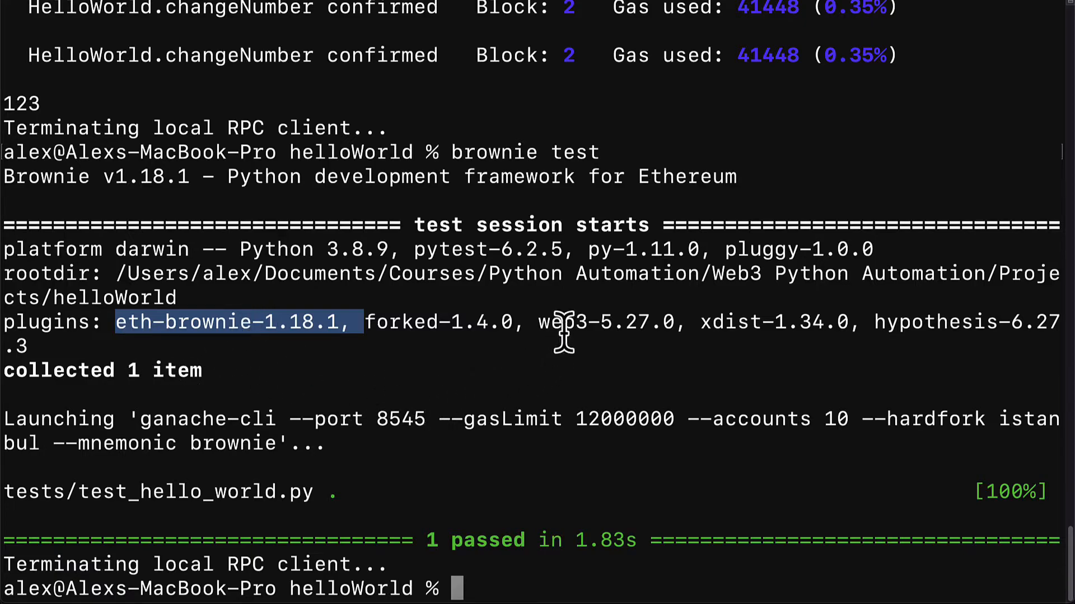
mouse_move(984, 343)
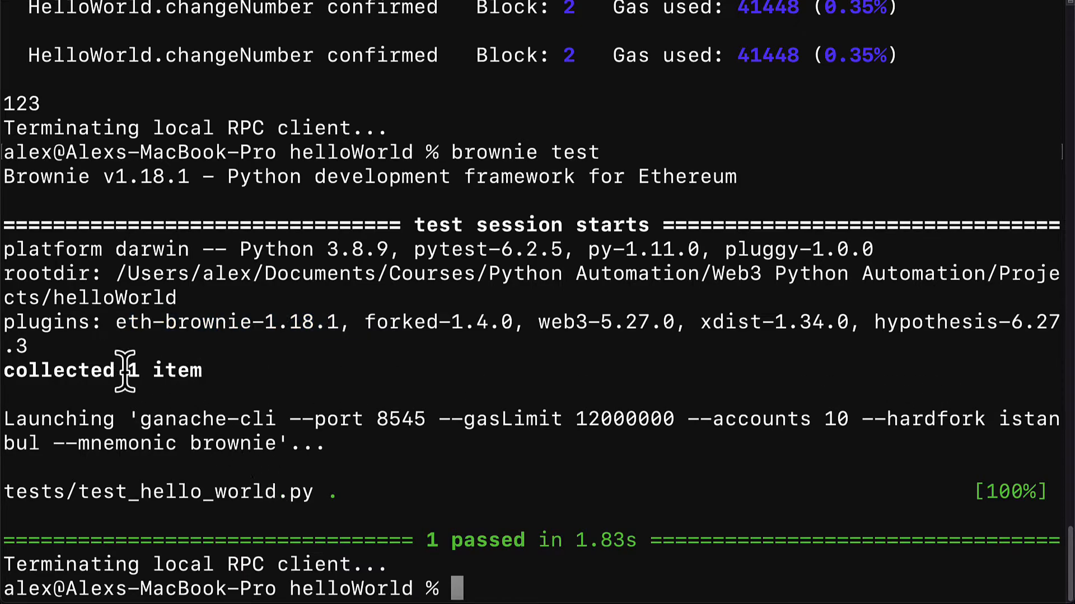
mouse_move(352, 456)
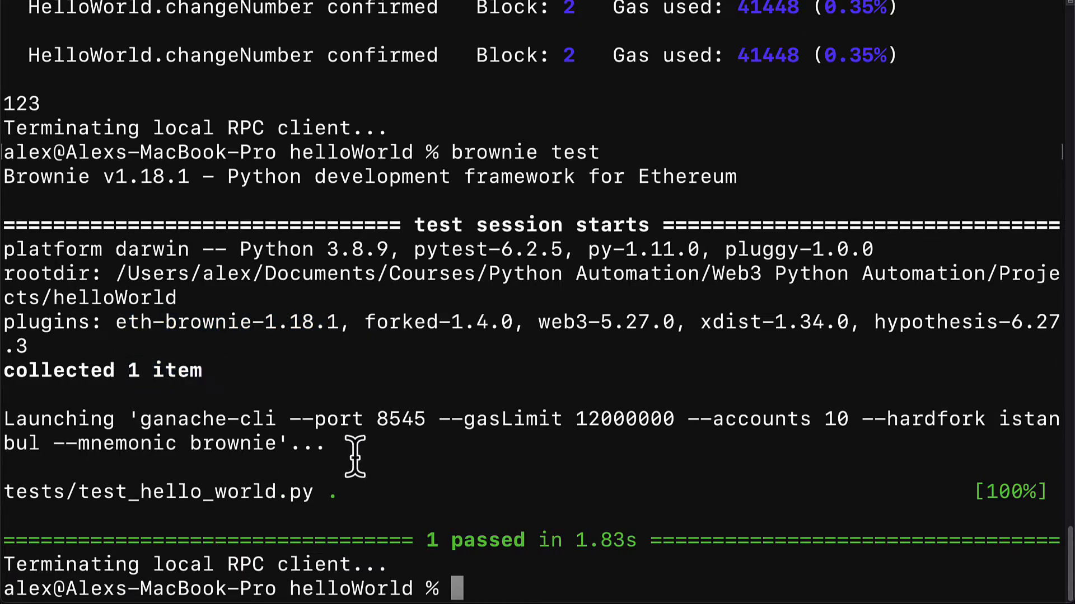
- Review the collected tests output showing tests/test_hello_world.py with 1 passed
drag(27, 419, 326, 443)
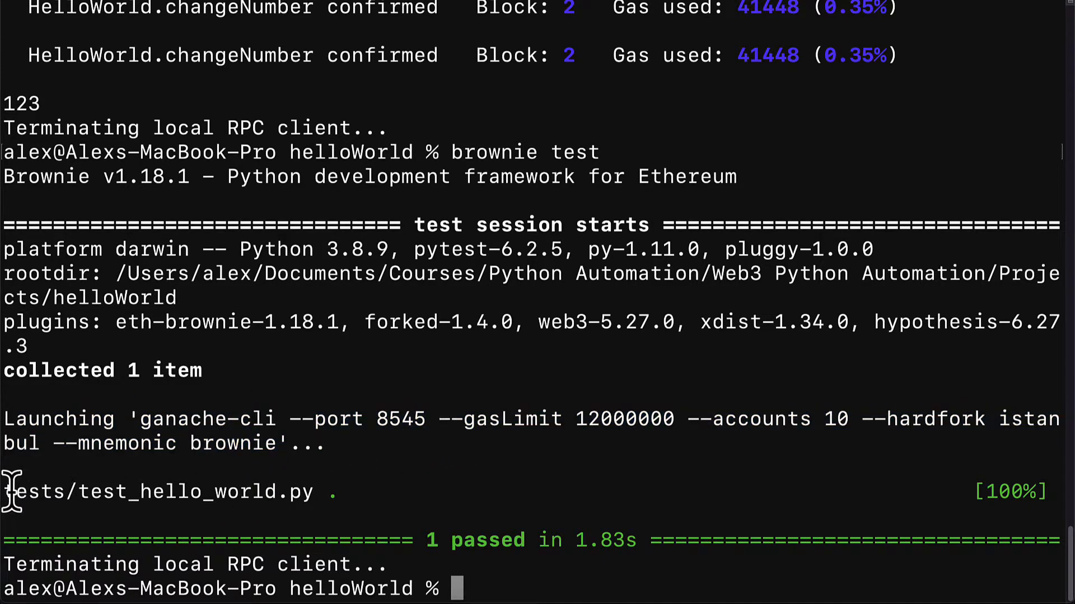
double_click(35, 493)
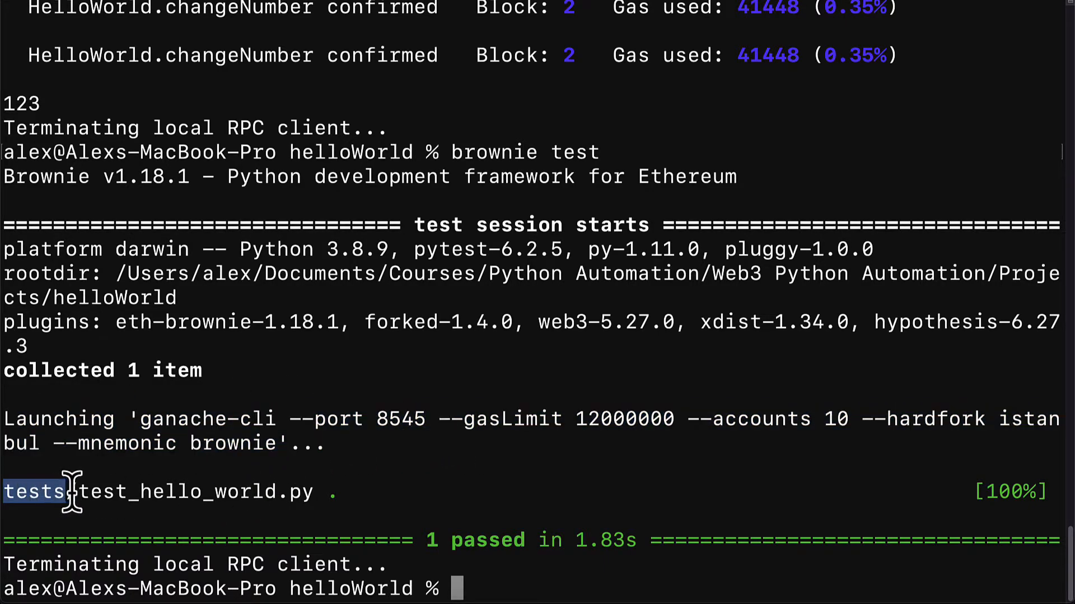
drag(62, 491, 206, 491)
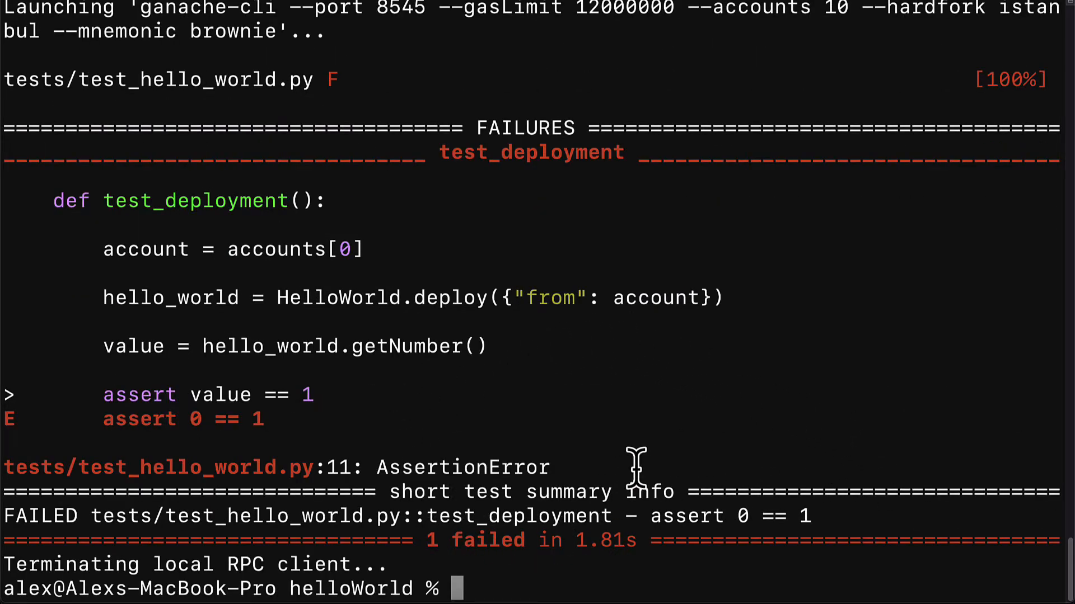
- Walk through the FAILURES section for test_deployment showing AssertionError assert 0 == 1
double_click(524, 128)
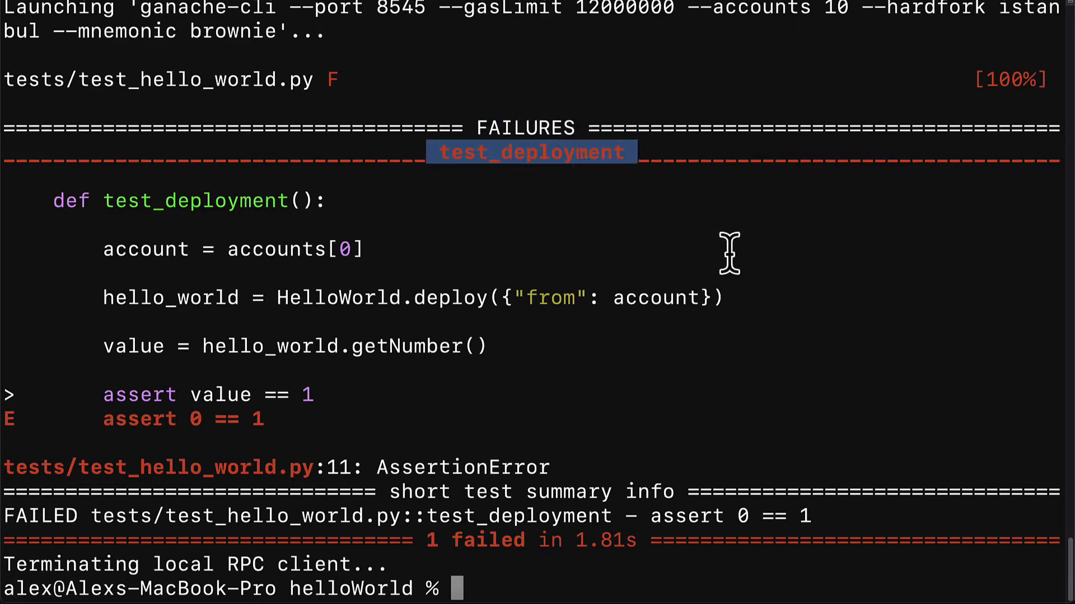
mouse_move(717, 329)
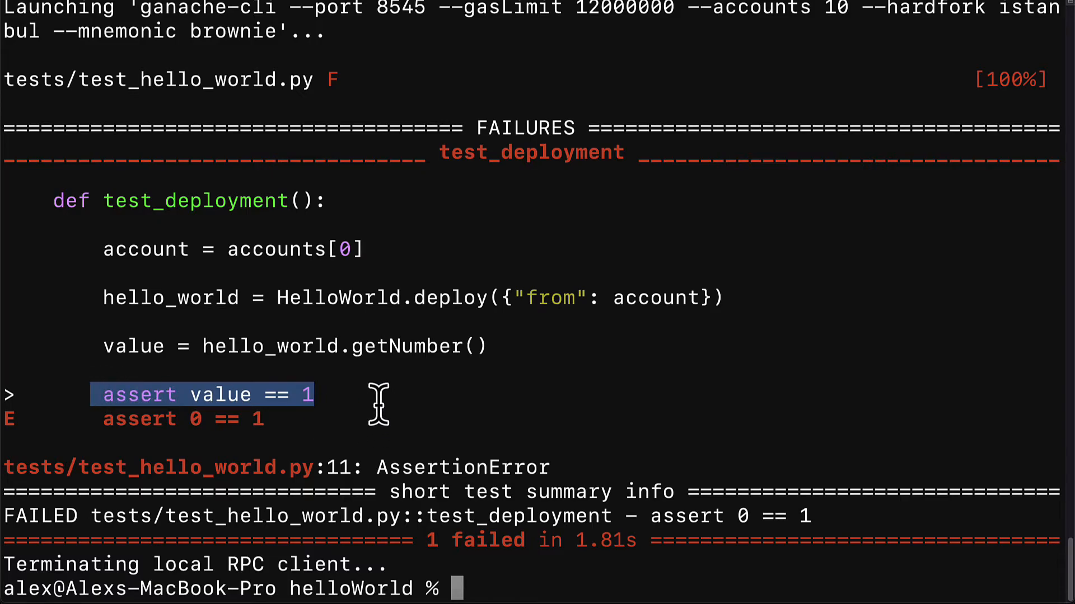
mouse_move(376, 407)
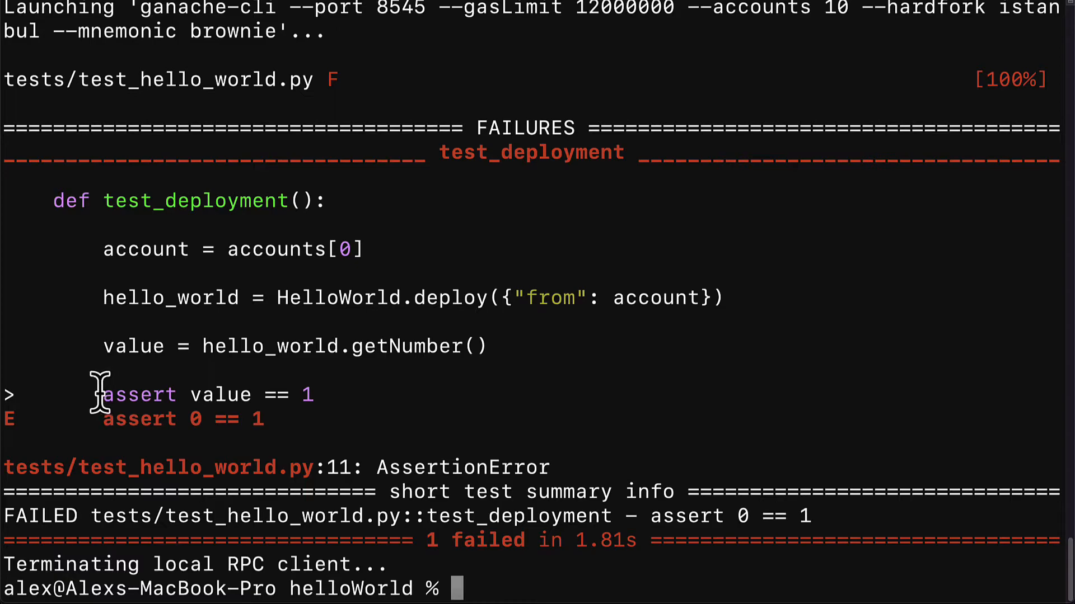
double_click(138, 395)
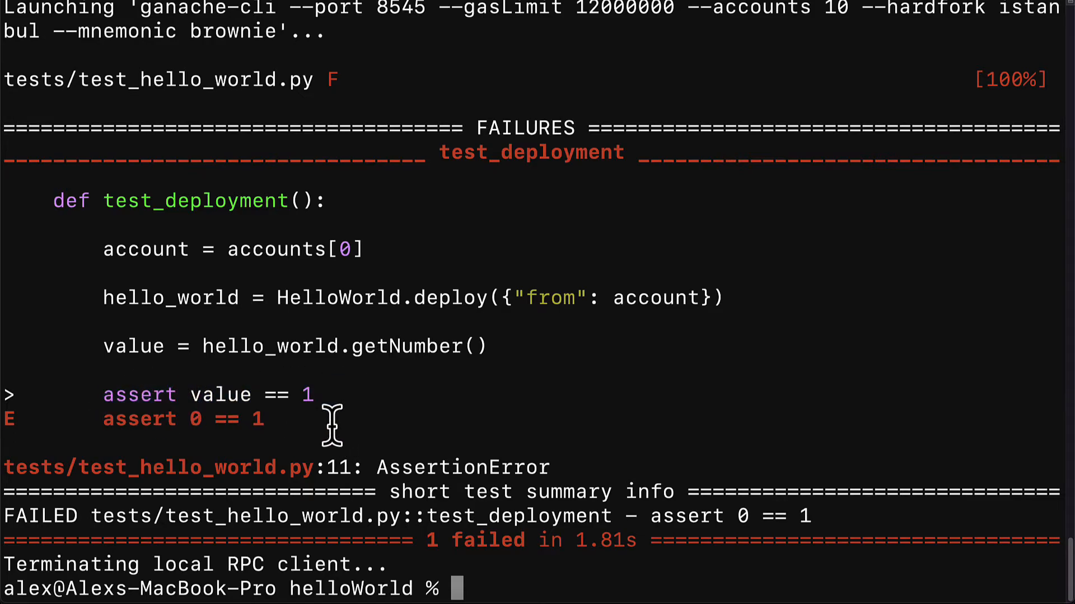
drag(190, 395, 312, 396)
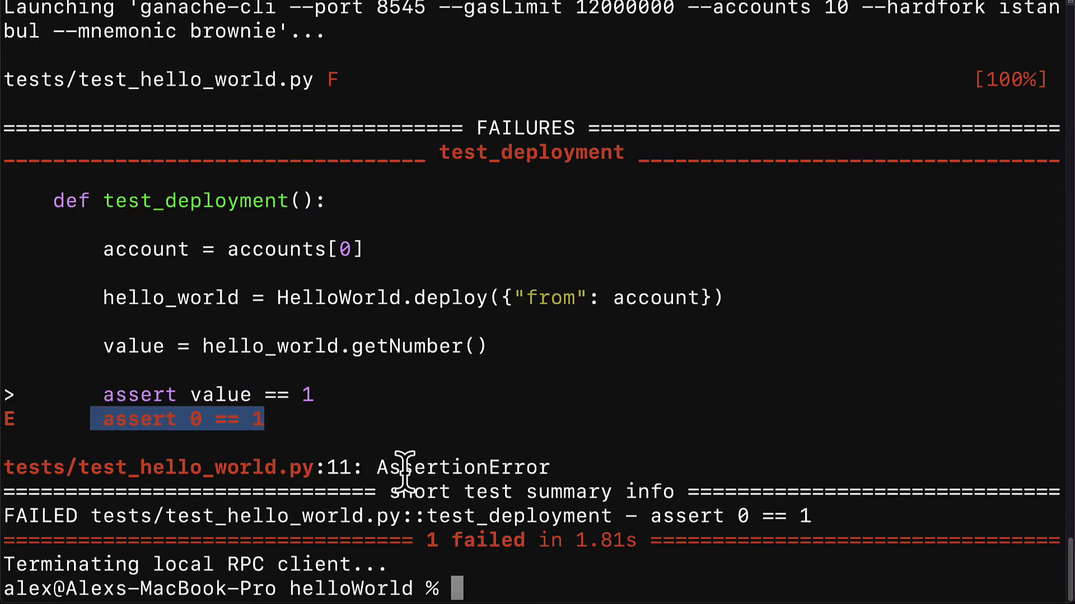
mouse_move(648, 497)
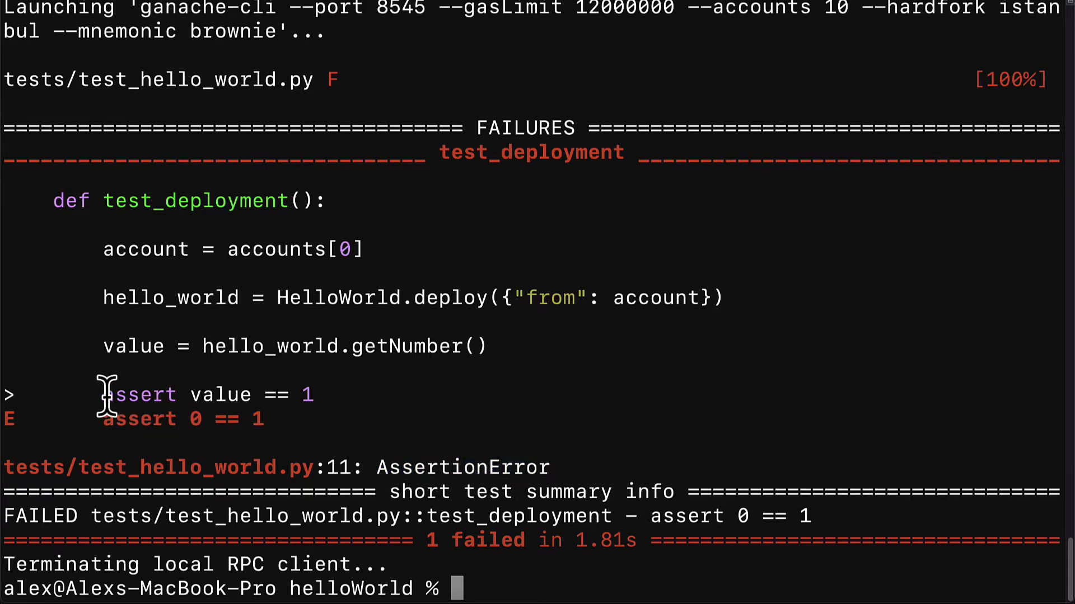
double_click(139, 395)
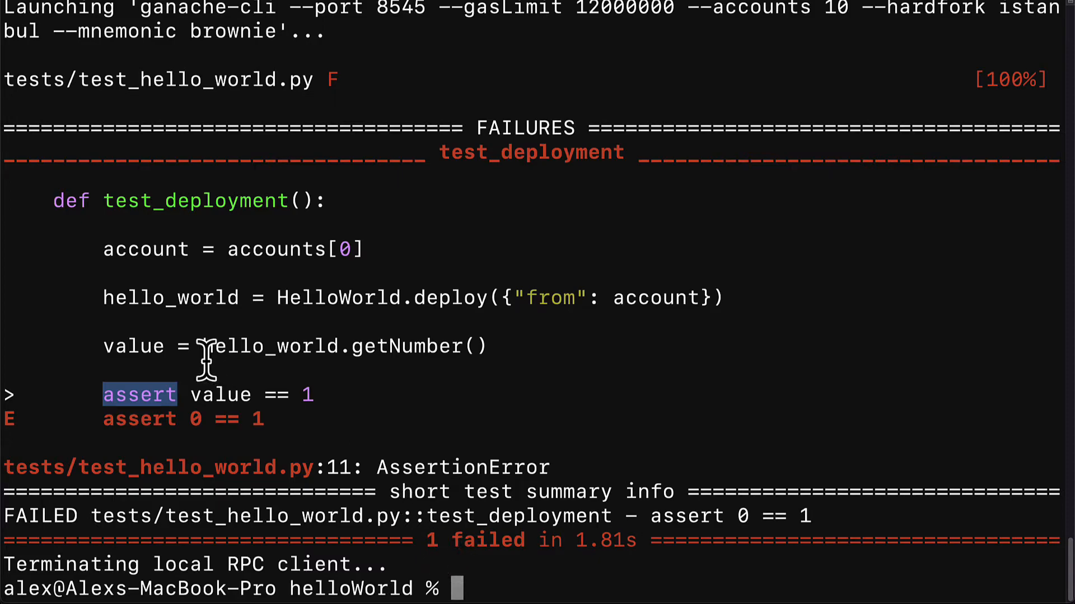
drag(213, 346, 685, 542)
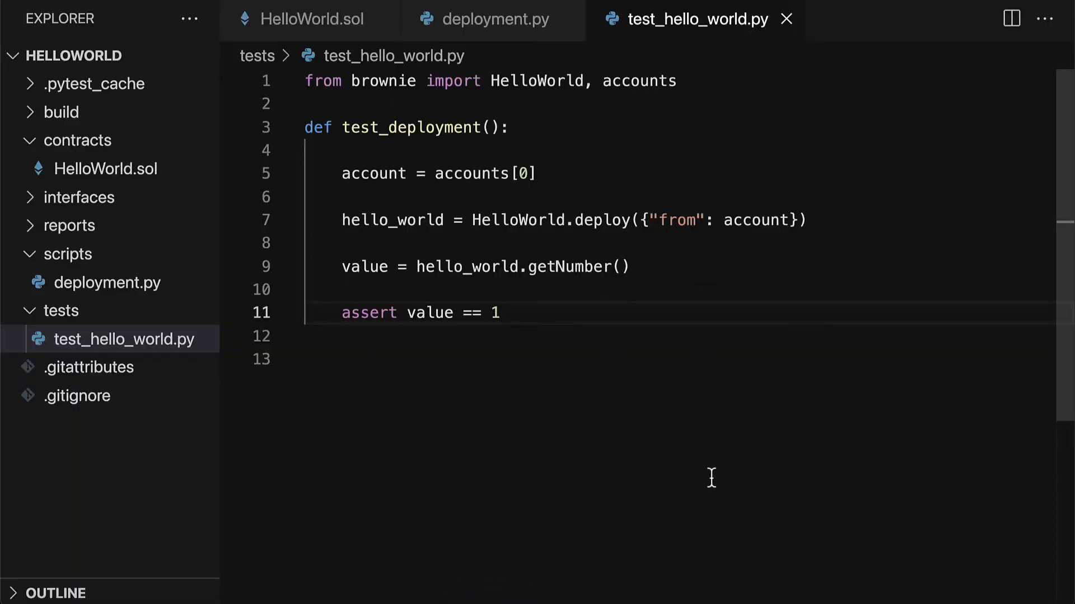
mouse_move(853, 418)
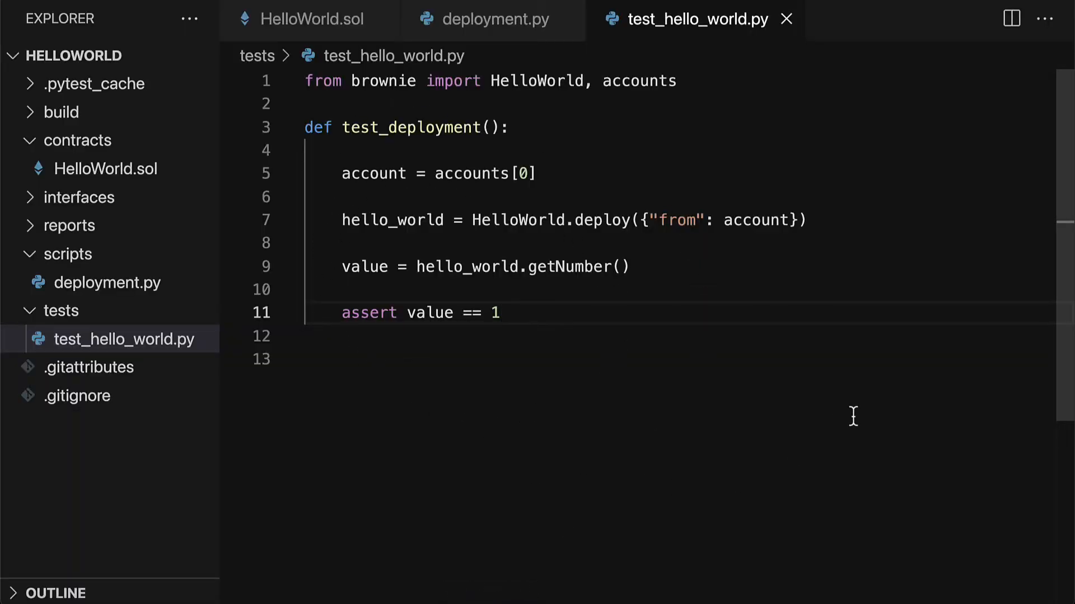
- Change line 11 back to 'assert value == 0'
text(0)
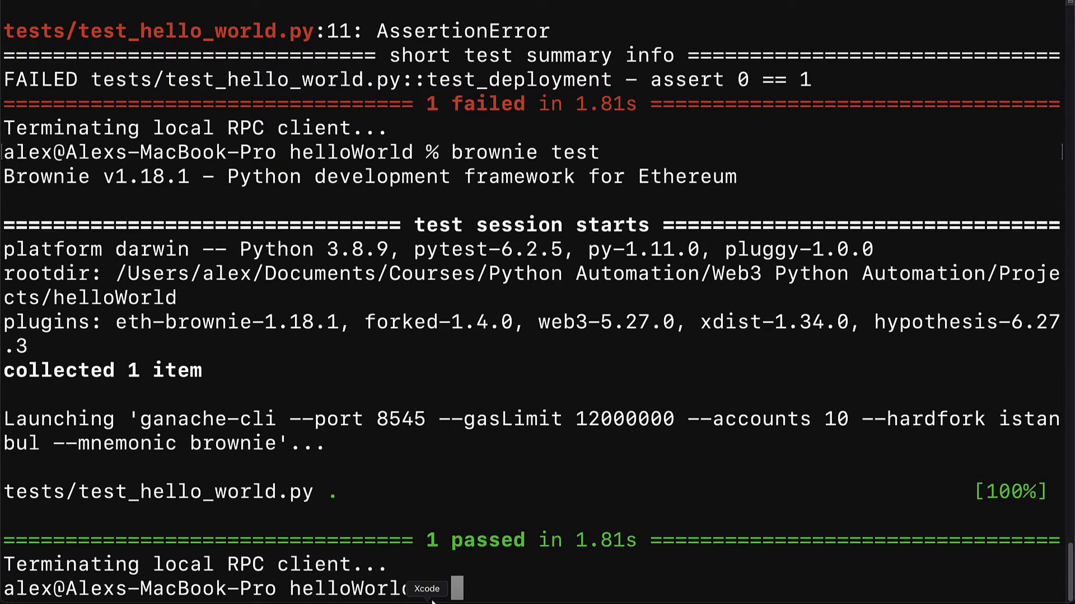
- Review the rerun summary reporting test_hello_world.py 1 passed in 1.81s
drag(416, 539, 559, 540)
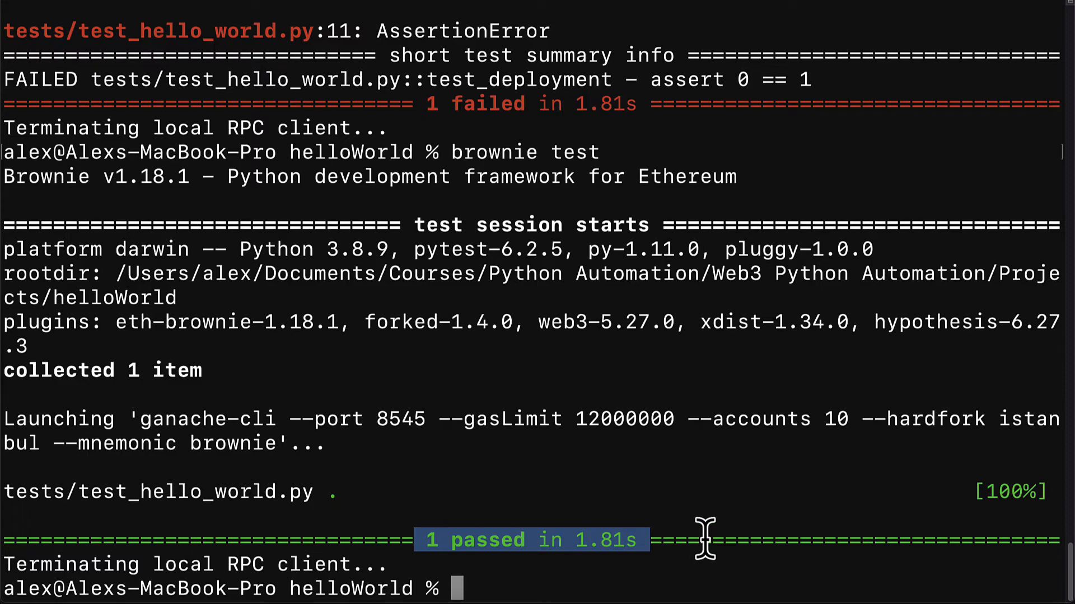
mouse_move(675, 539)
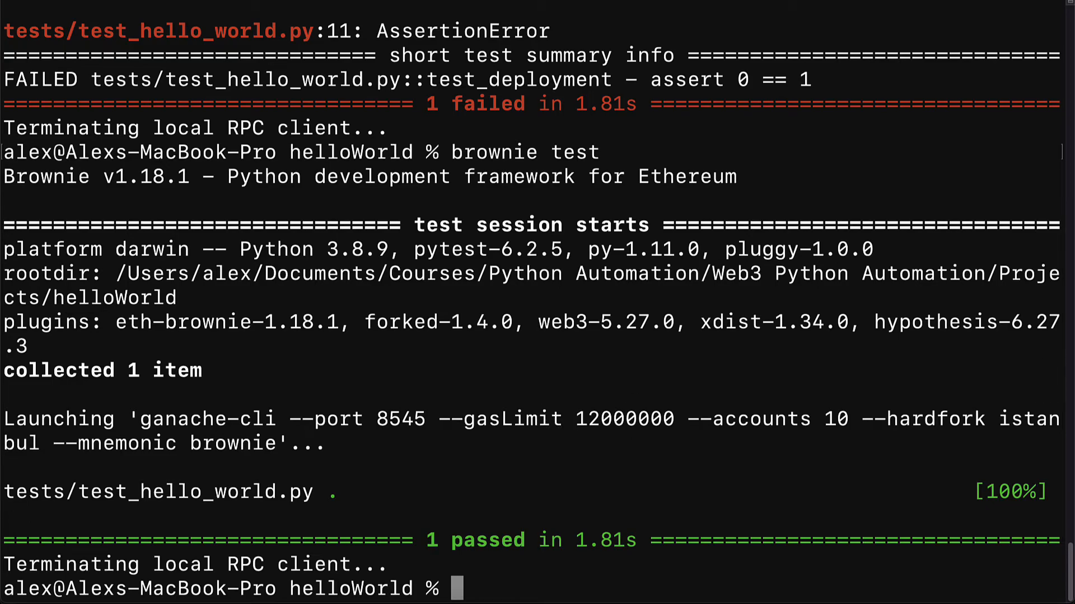
mouse_move(579, 559)
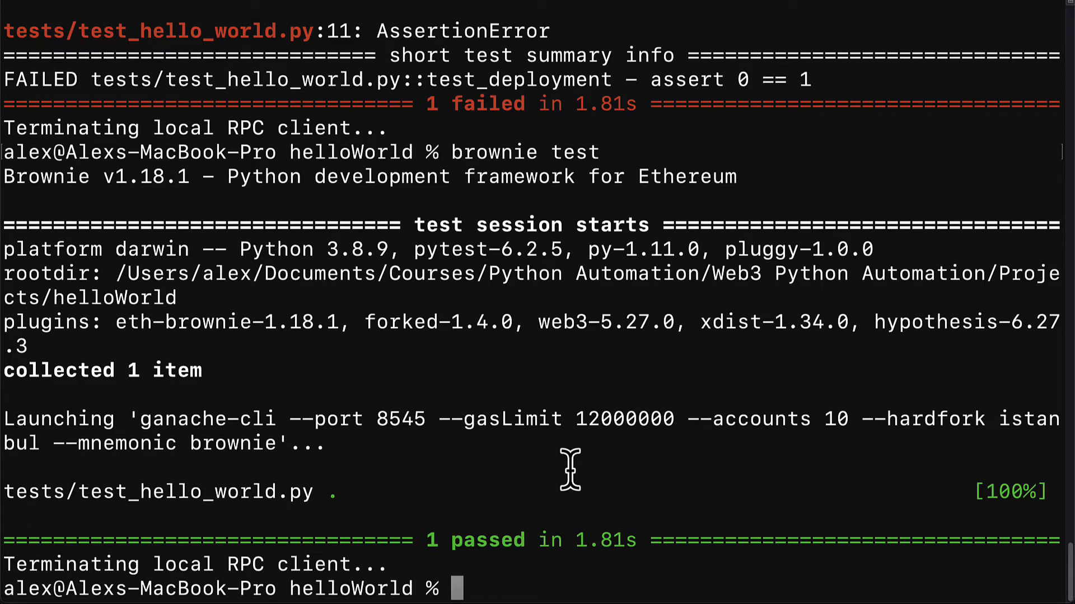
drag(426, 539, 645, 539)
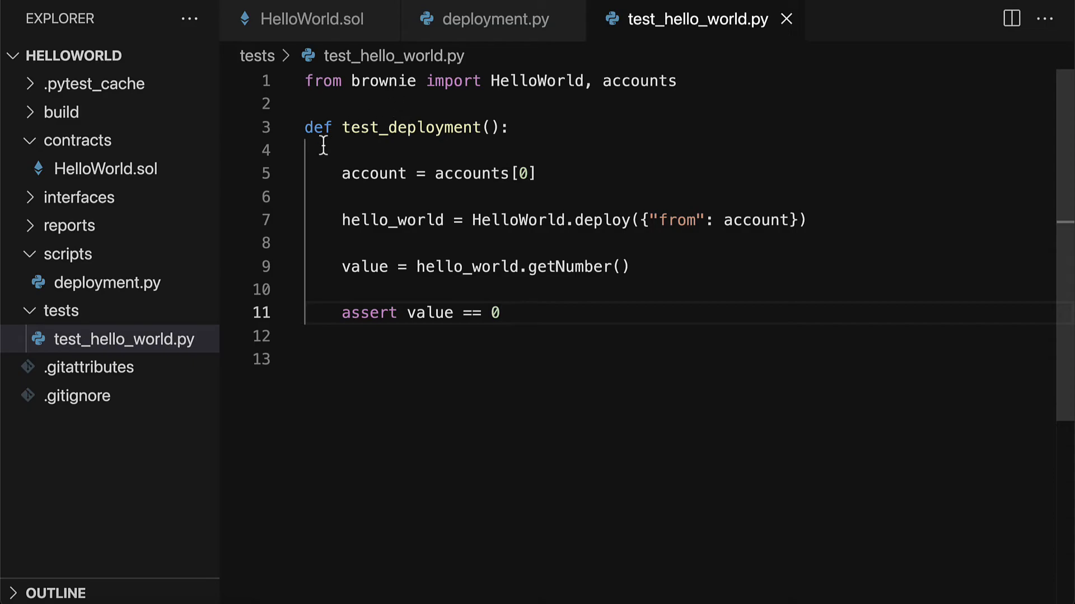
mouse_move(505, 357)
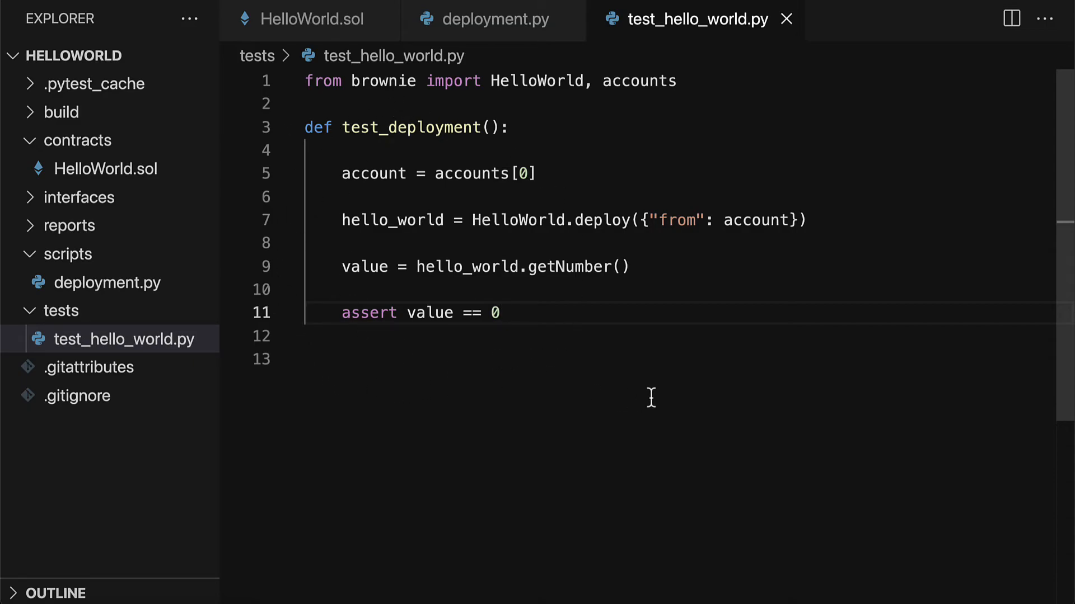
mouse_move(653, 381)
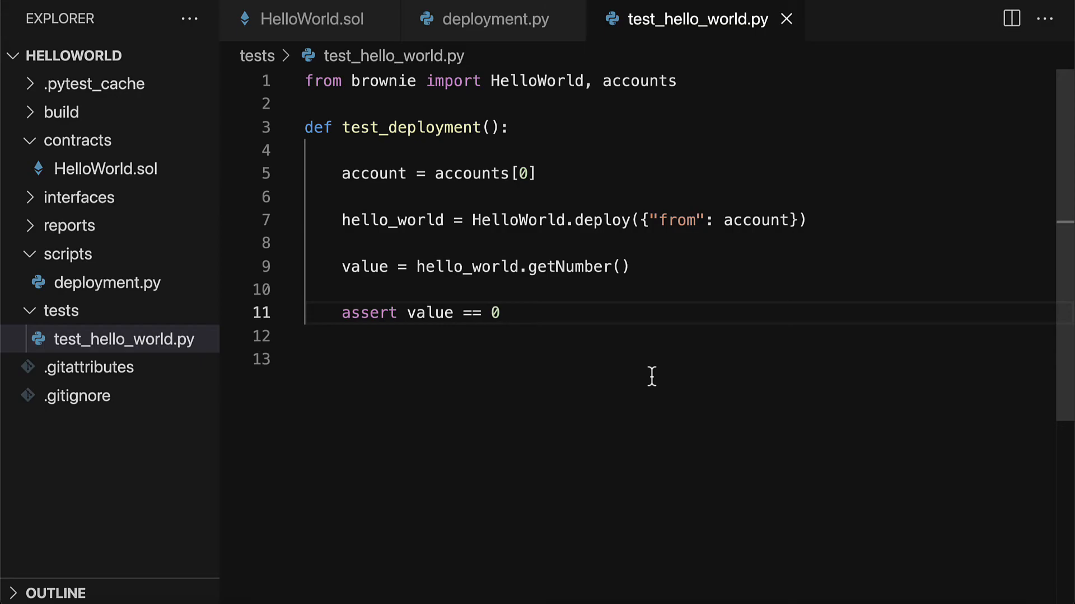
mouse_move(581, 376)
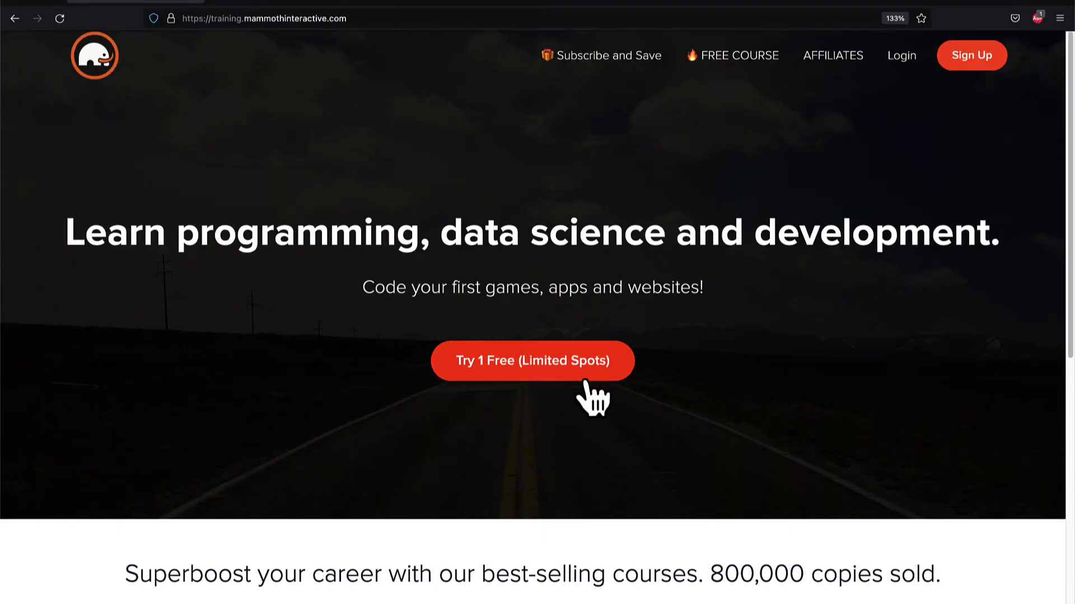
- Browse to View All Products and scroll the catalog of course bundles (Excel, Unreal 5 & Unity, Hello Coding)
scroll(down, 3)
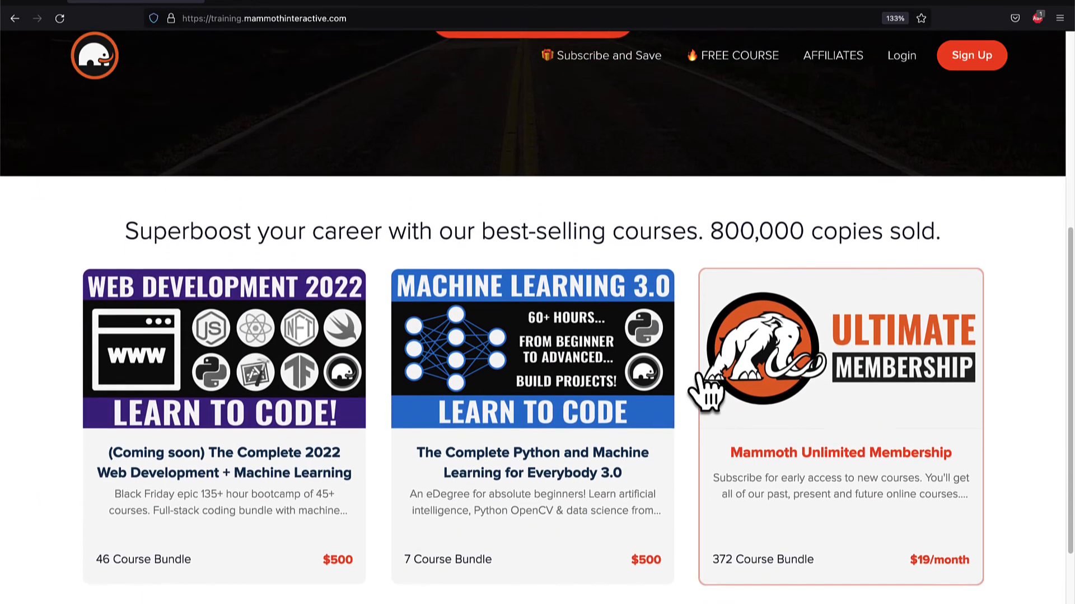
scroll(down, 3)
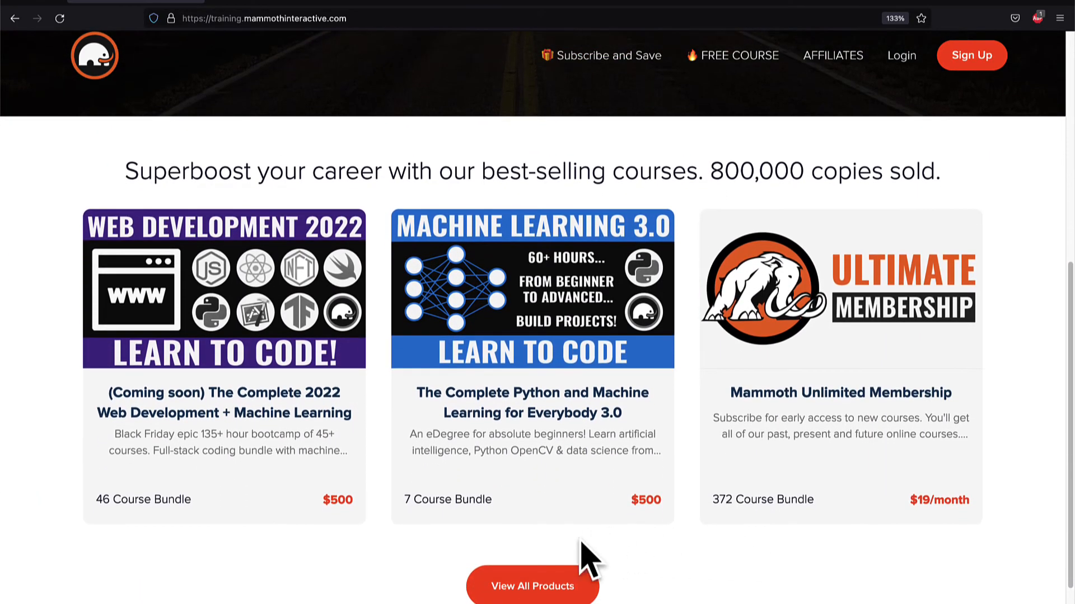
mouse_move(565, 542)
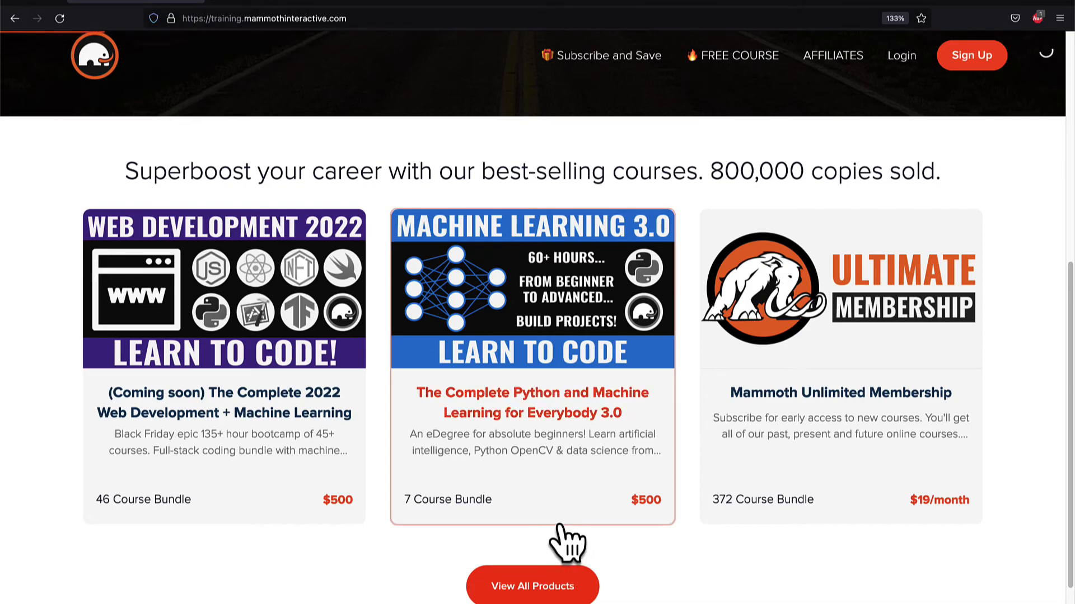
click(532, 586)
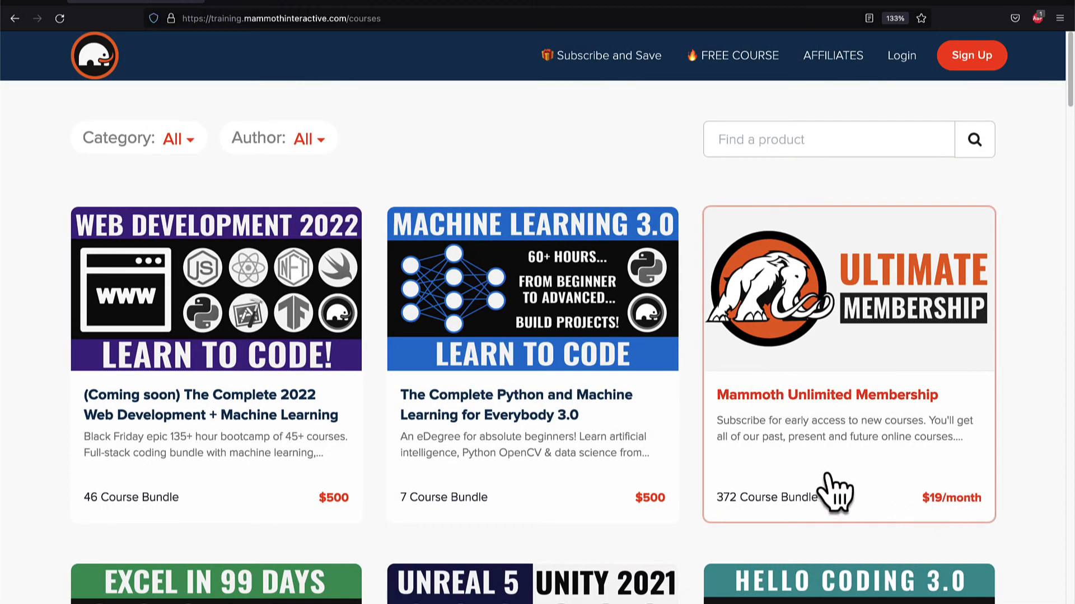
mouse_move(1046, 497)
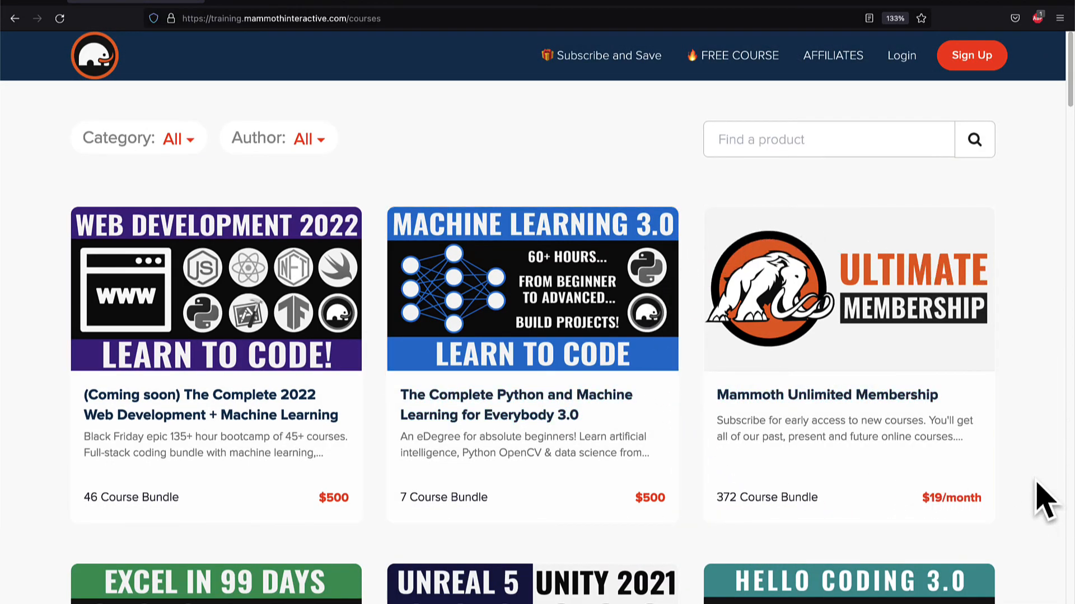
scroll(down, 3)
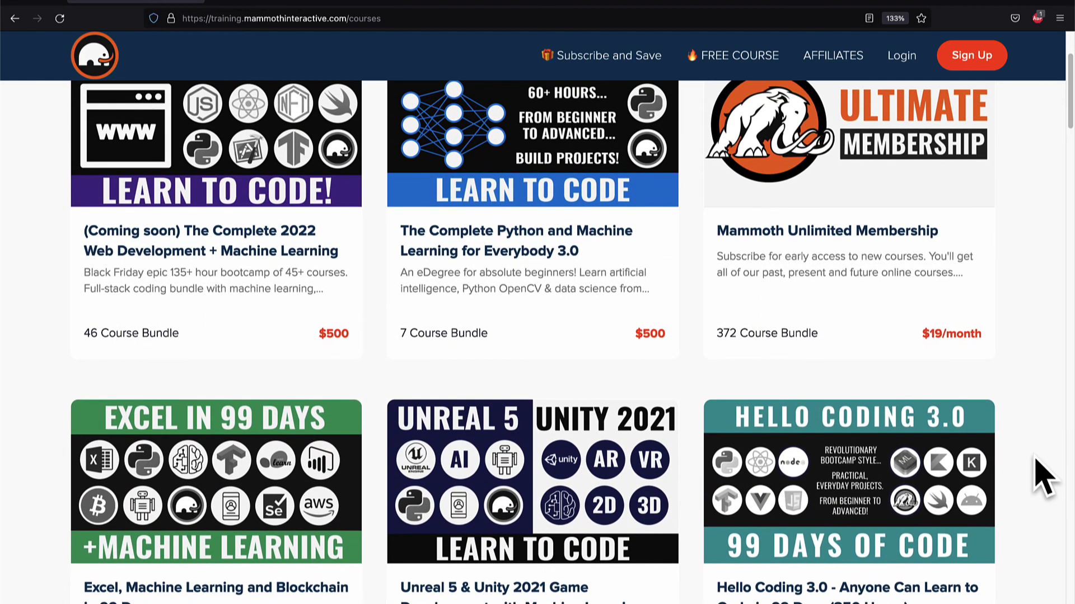
scroll(down, 3)
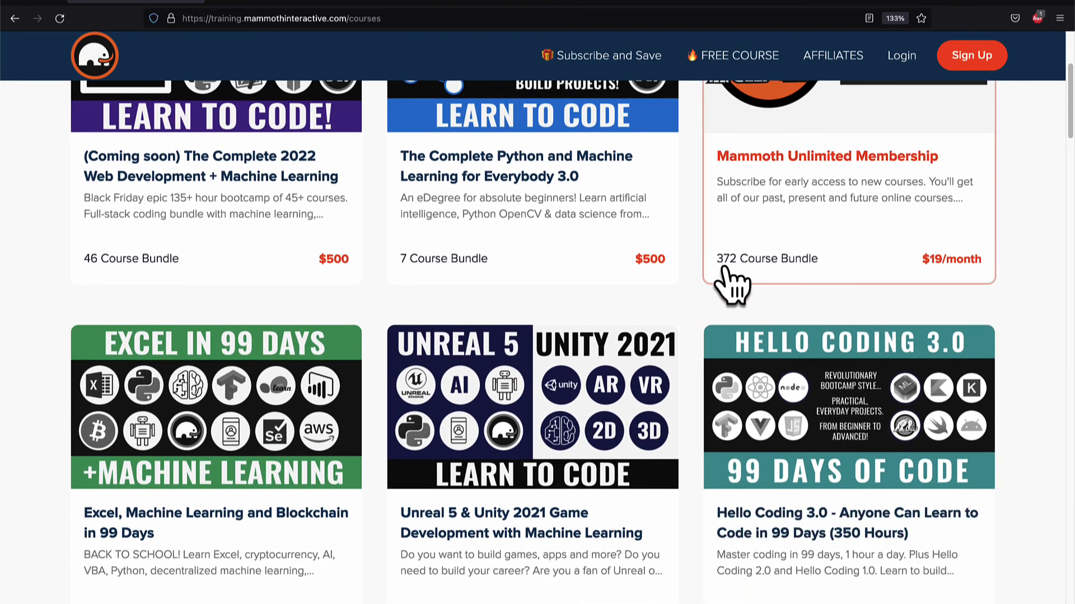
scroll(down, 3)
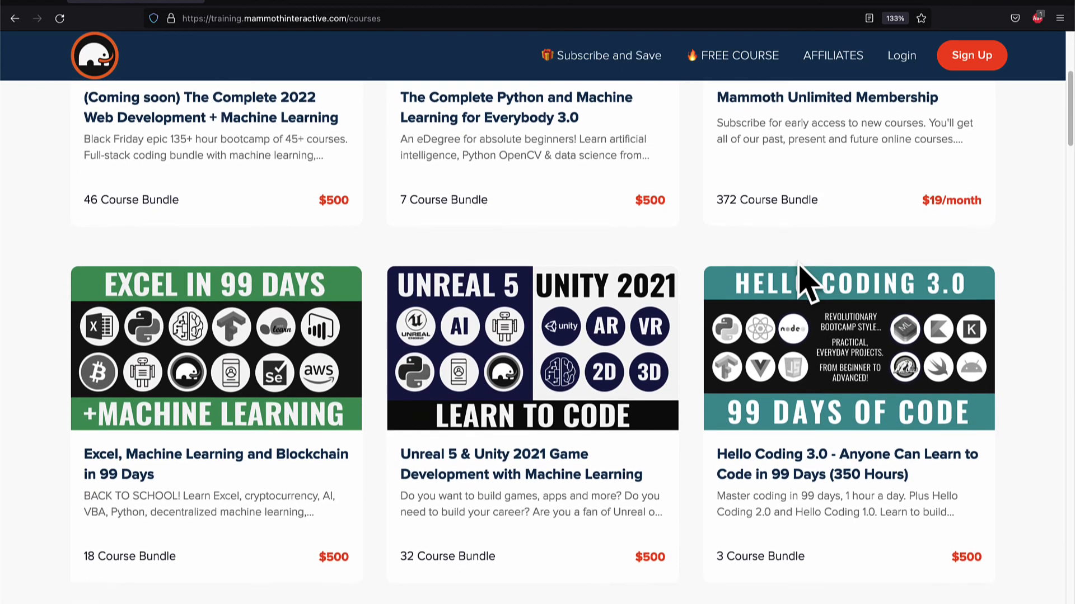